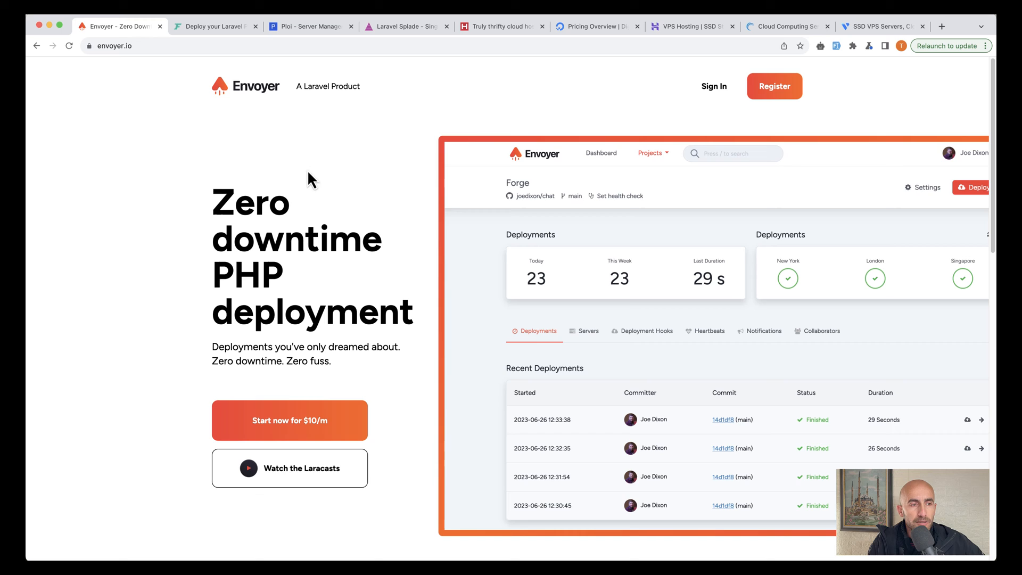
{"action": "mouse_move", "coordinate": [220, 146]}
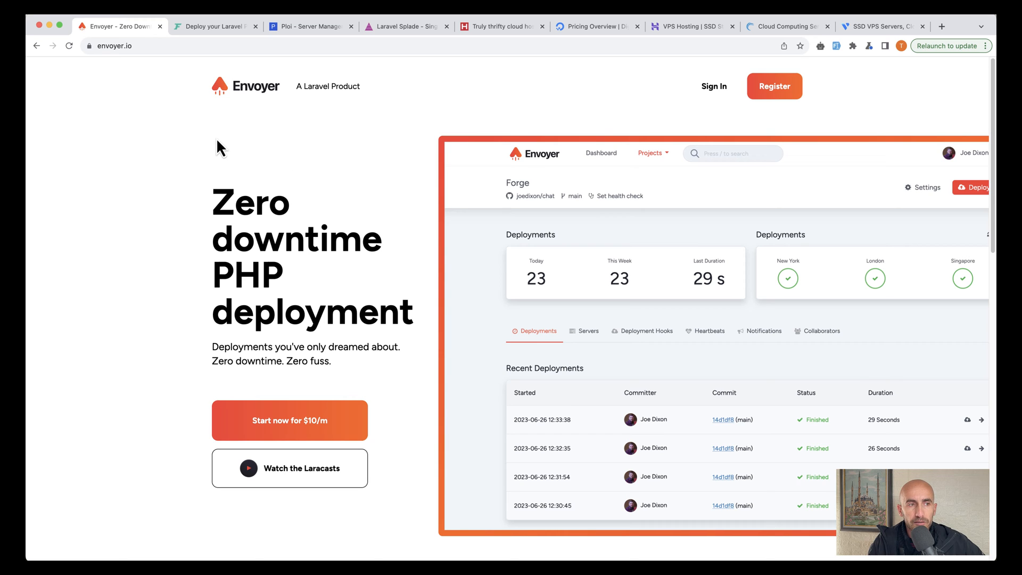
{"action": "mouse_move", "coordinate": [357, 86]}
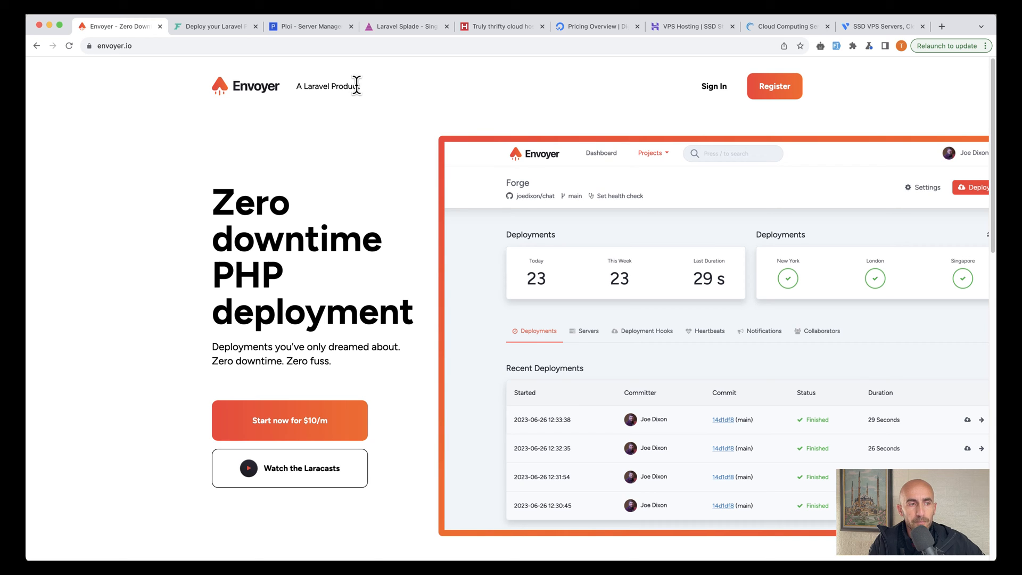
Highlight Forge's deployment tagline and 'Server management doesn't' headline, then scroll to push-to-deploy and TLS features.
{"action": "left_click_drag", "start_coordinate": [213, 203], "coordinate": [294, 287]}
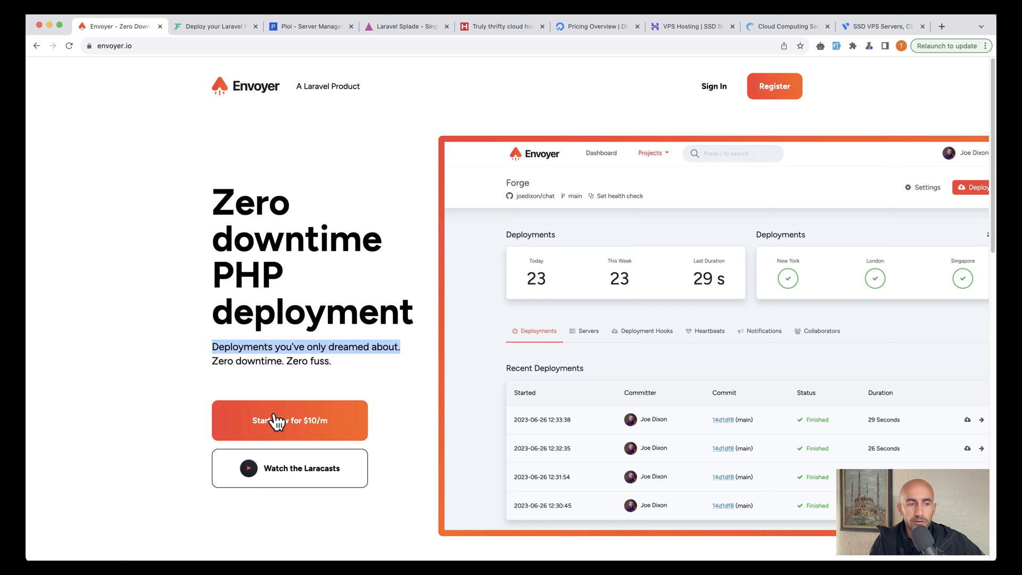
{"action": "mouse_move", "coordinate": [144, 379]}
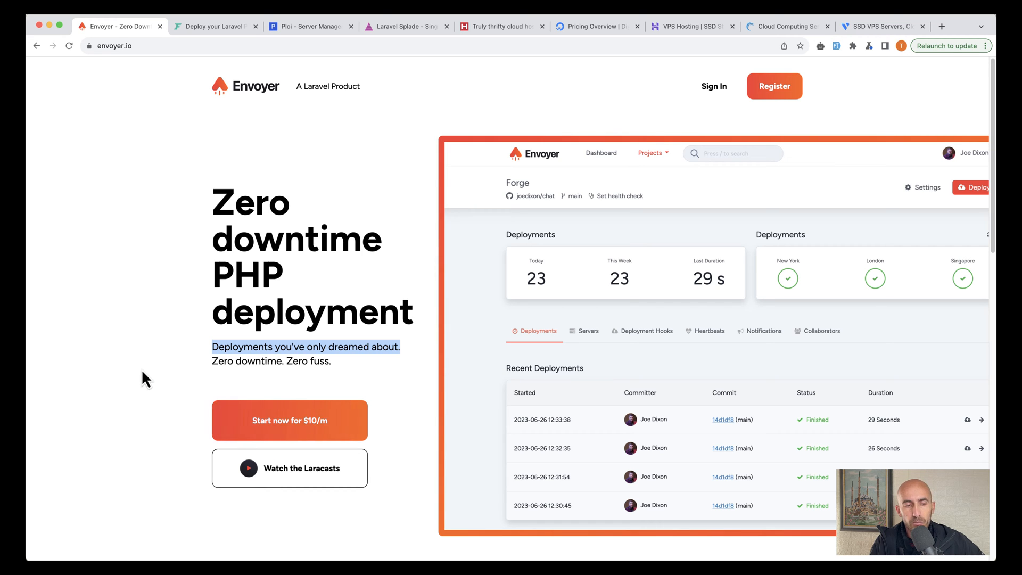
{"action": "mouse_move", "coordinate": [260, 506]}
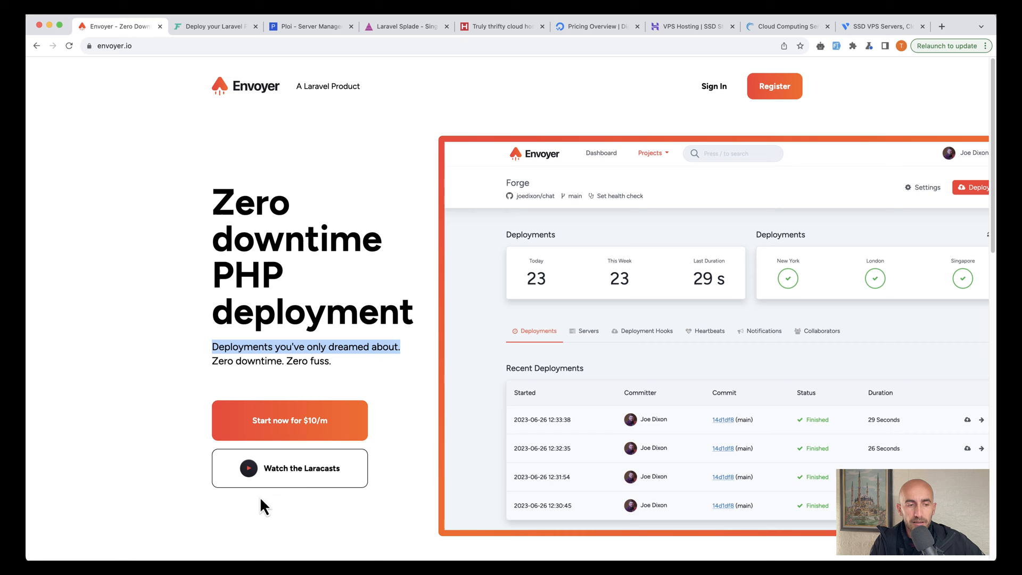
{"action": "mouse_move", "coordinate": [107, 325]}
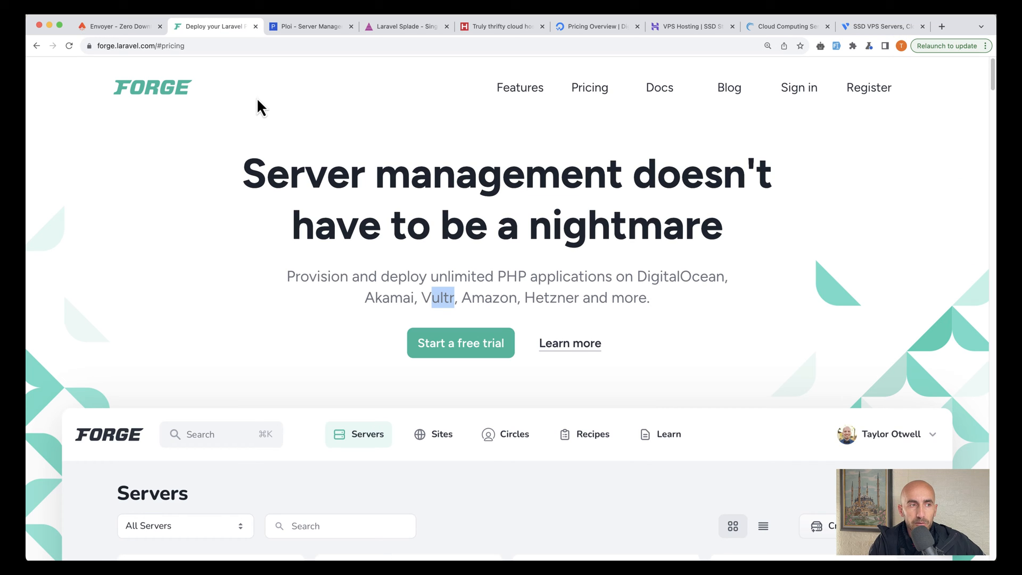
{"action": "mouse_move", "coordinate": [273, 134]}
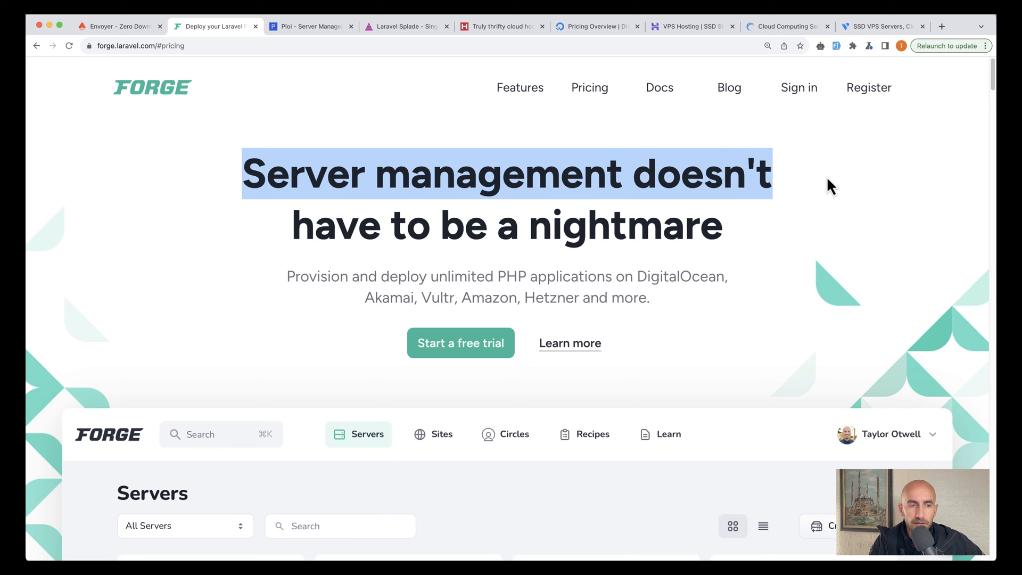
{"action": "left_click_drag", "start_coordinate": [829, 187], "coordinate": [724, 238]}
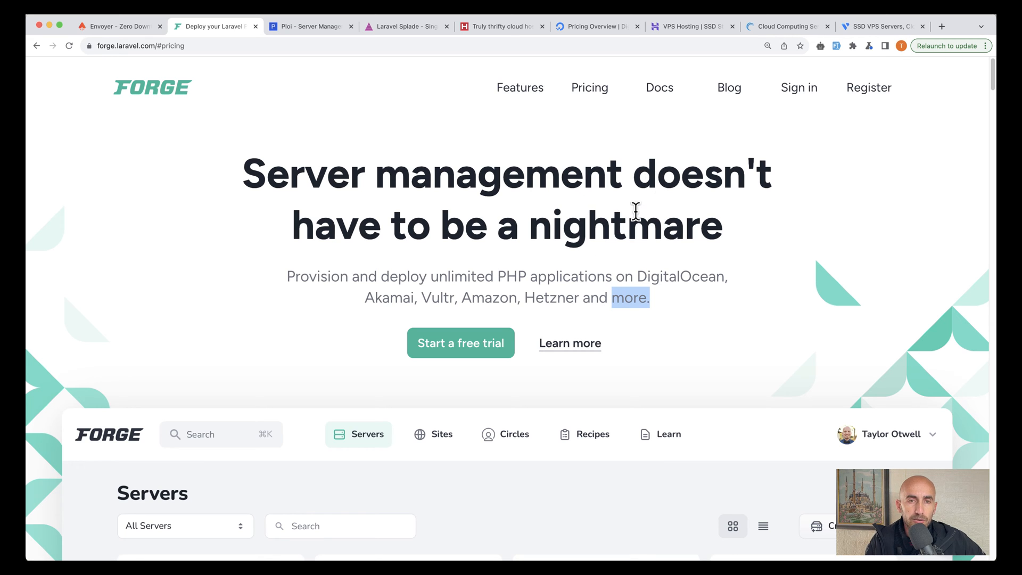
{"action": "mouse_move", "coordinate": [564, 194]}
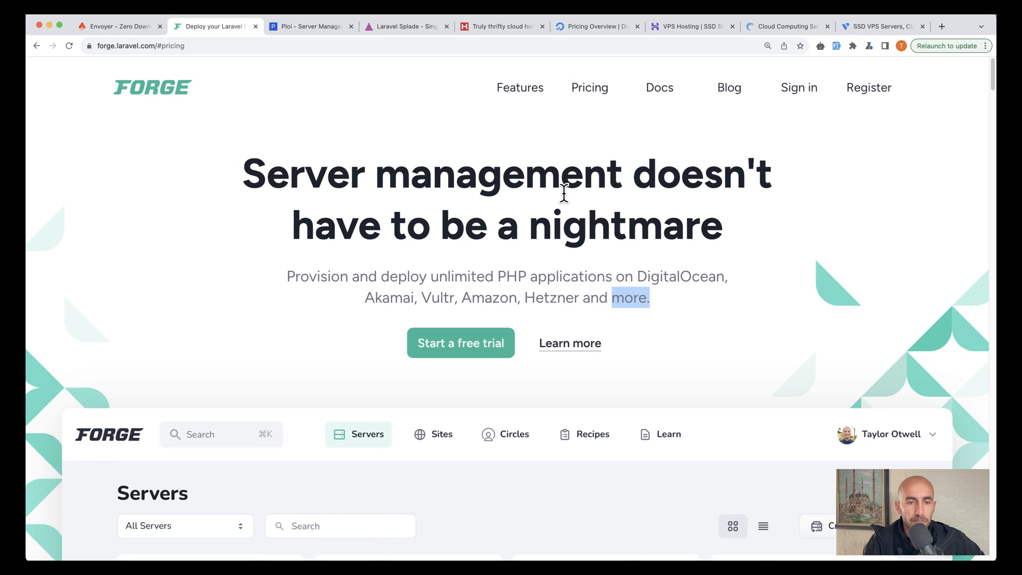
{"action": "mouse_move", "coordinate": [511, 302]}
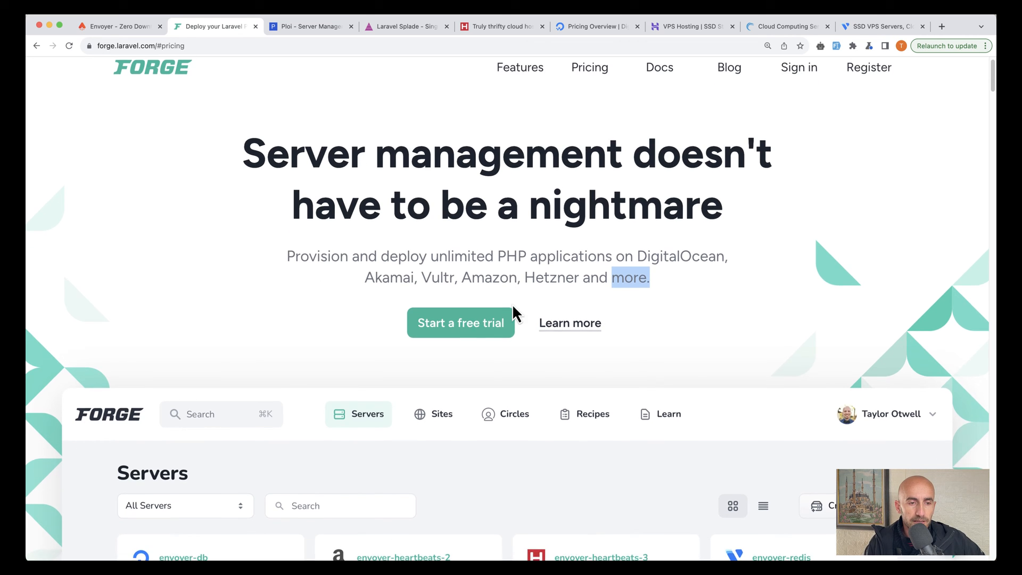
{"action": "scroll", "scroll_direction": "down", "scroll_amount": 3}
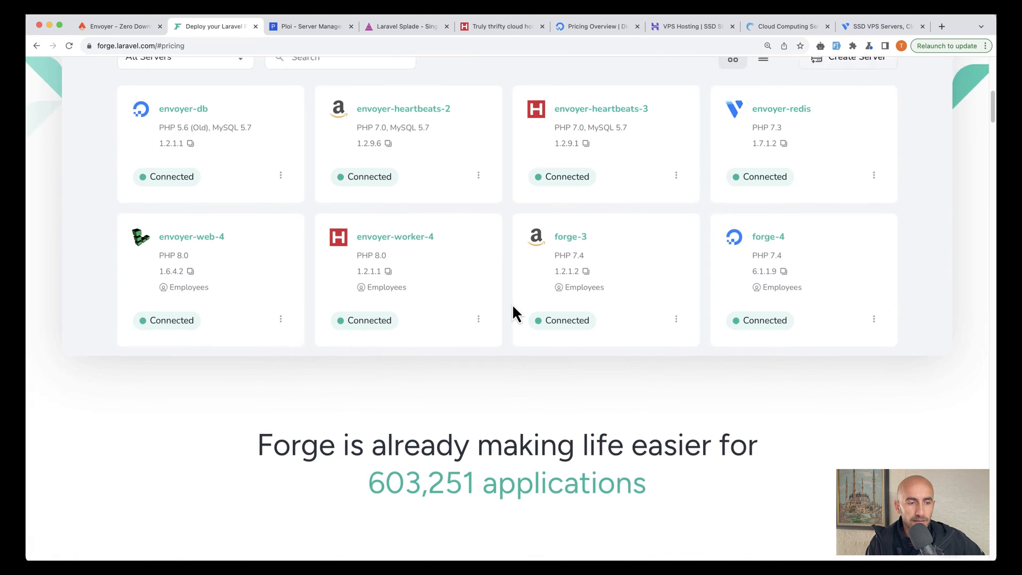
{"action": "scroll", "scroll_direction": "down", "scroll_amount": 3}
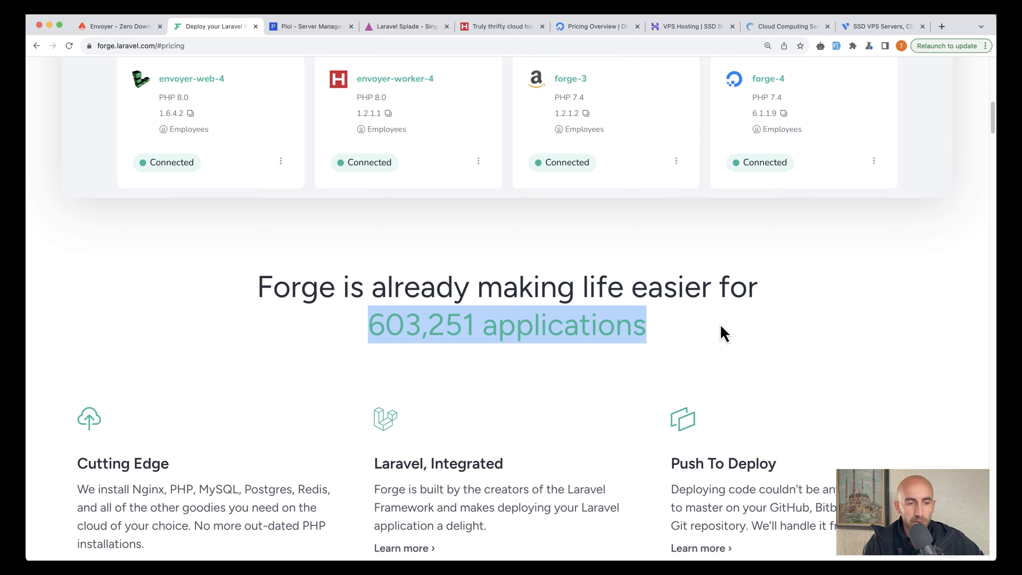
{"action": "scroll", "scroll_direction": "down", "scroll_amount": 3}
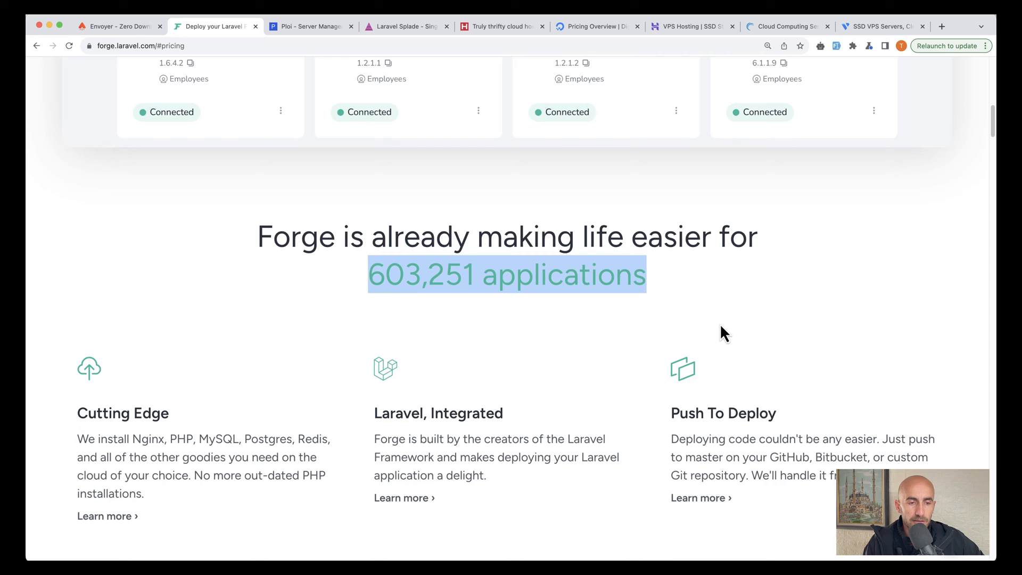
{"action": "scroll", "scroll_direction": "down", "scroll_amount": 3}
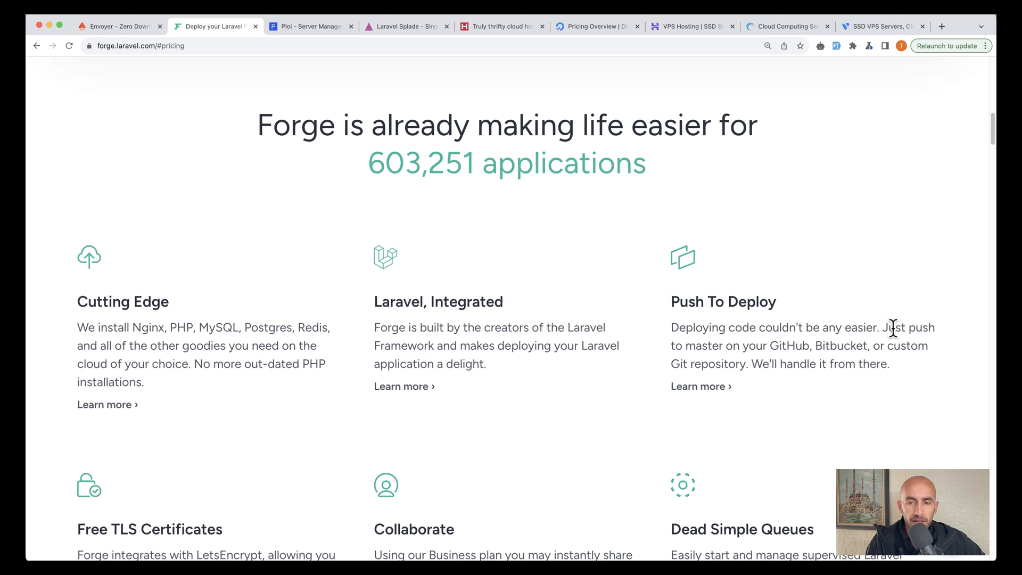
{"action": "mouse_move", "coordinate": [733, 345]}
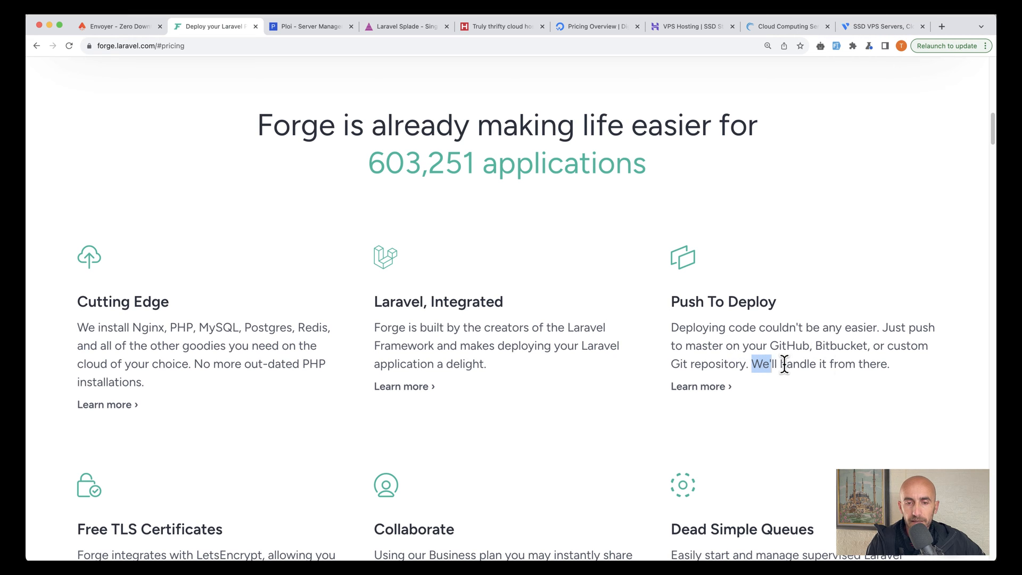
{"action": "mouse_move", "coordinate": [902, 375]}
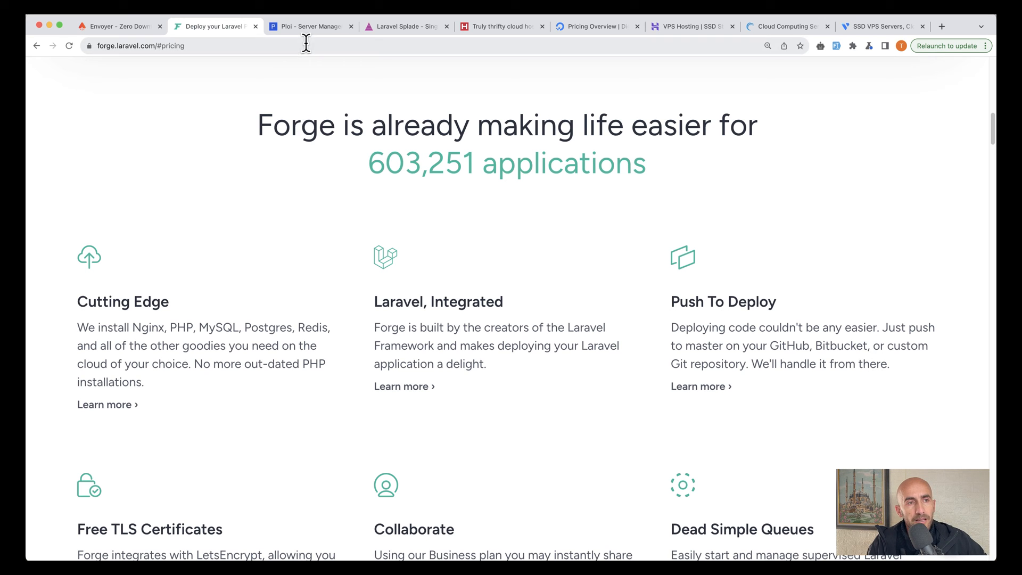
Load Ploi's pricing page from its homepage, then return to the Forge tab.
{"action": "left_click", "coordinate": [310, 27]}
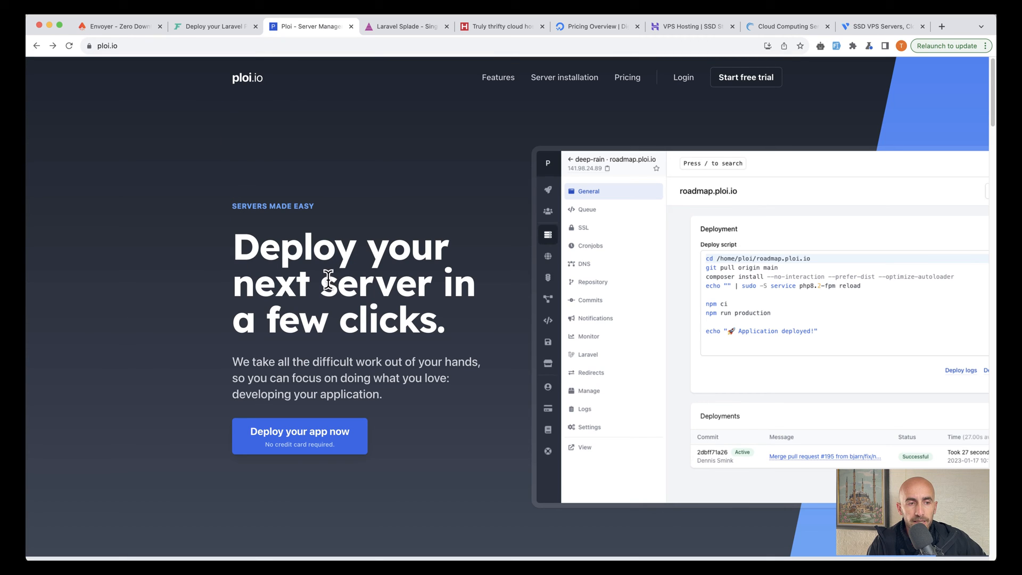
{"action": "mouse_move", "coordinate": [263, 283]}
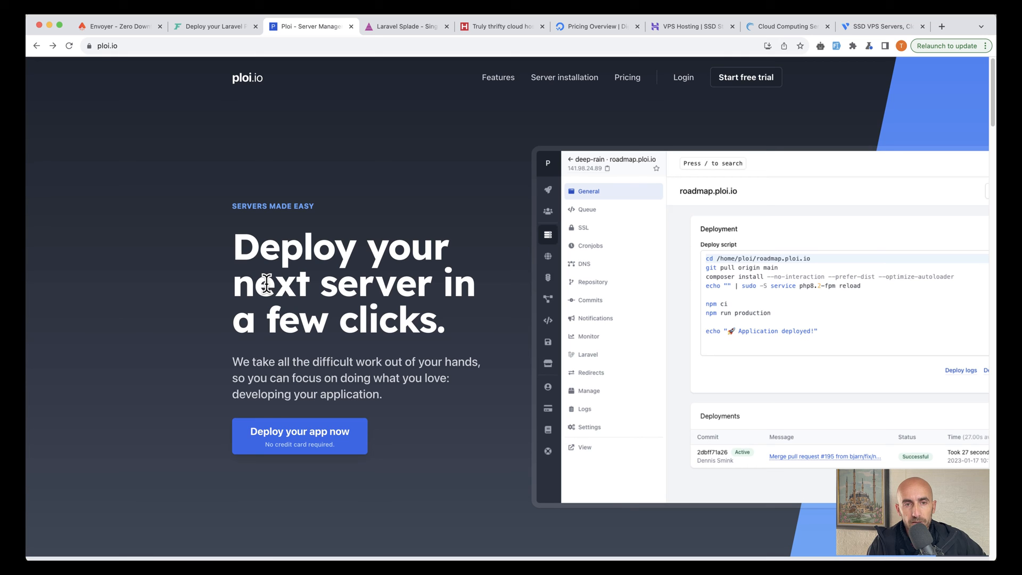
{"action": "left_click", "coordinate": [626, 77]}
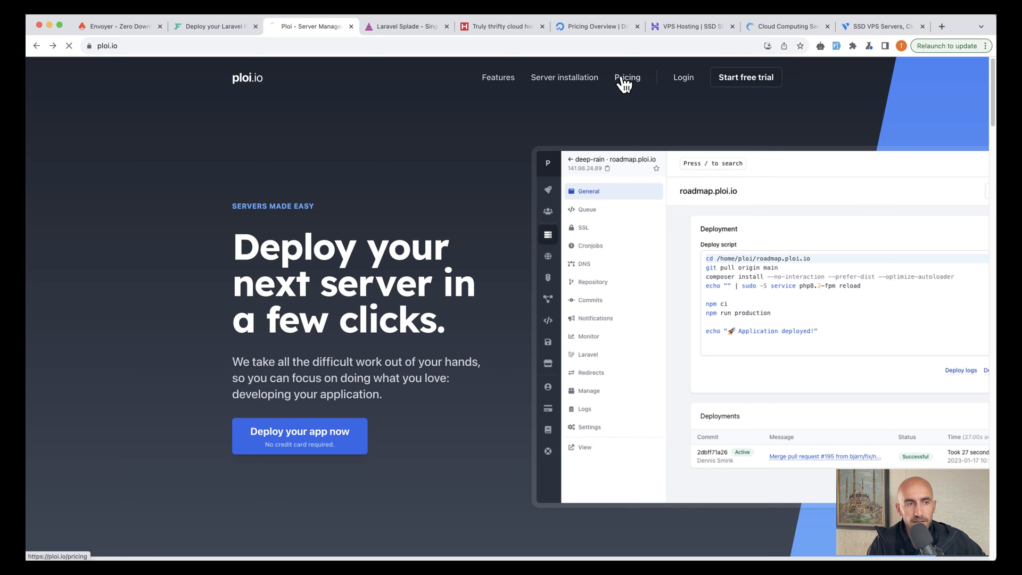
{"action": "left_click", "coordinate": [208, 26]}
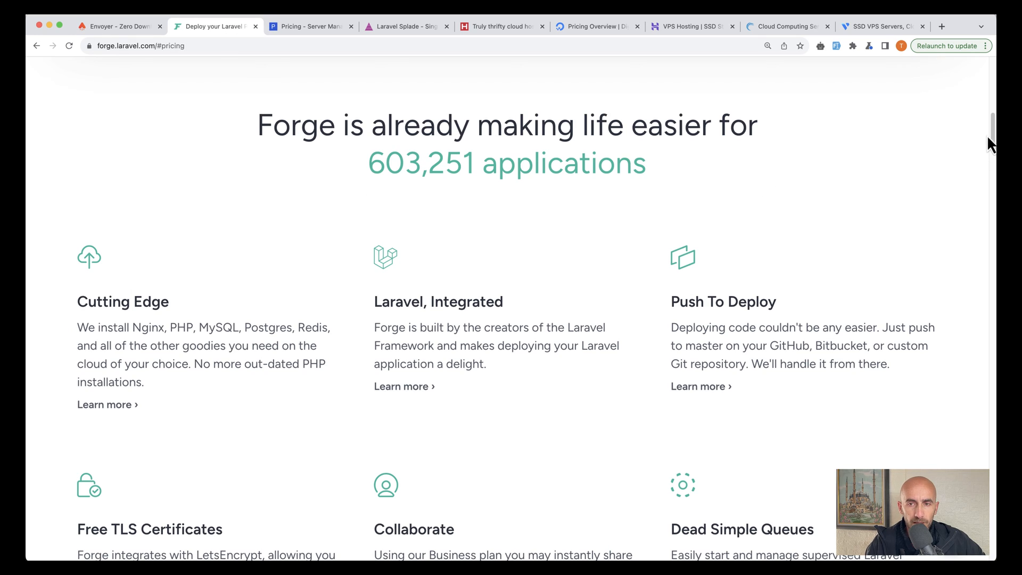
Jump to Forge's pricing plans and mark the $12 Hobby price and Growth's Unlimited Servers.
{"action": "scroll", "scroll_direction": "down", "scroll_amount": 3}
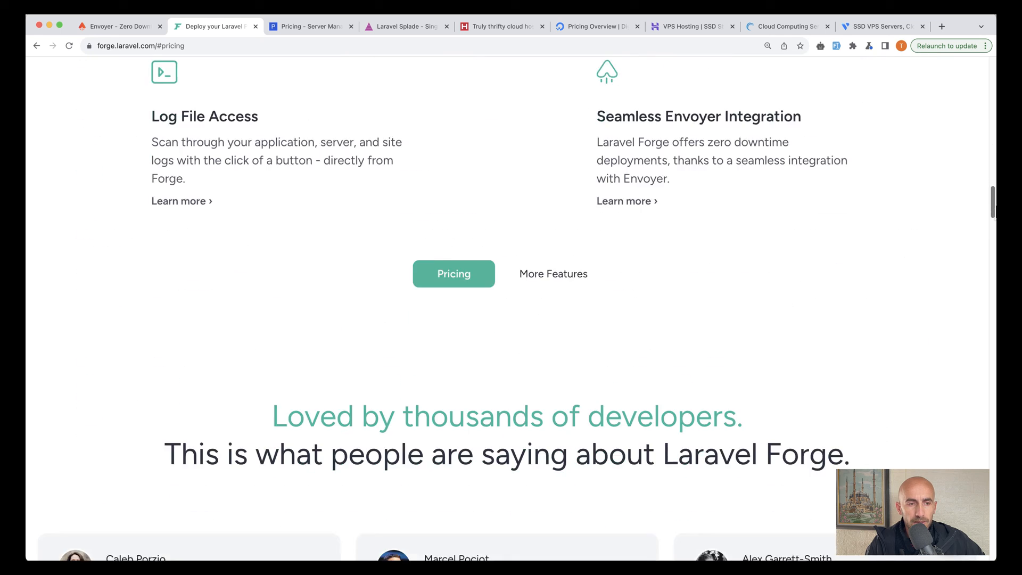
{"action": "left_click", "coordinate": [453, 273]}
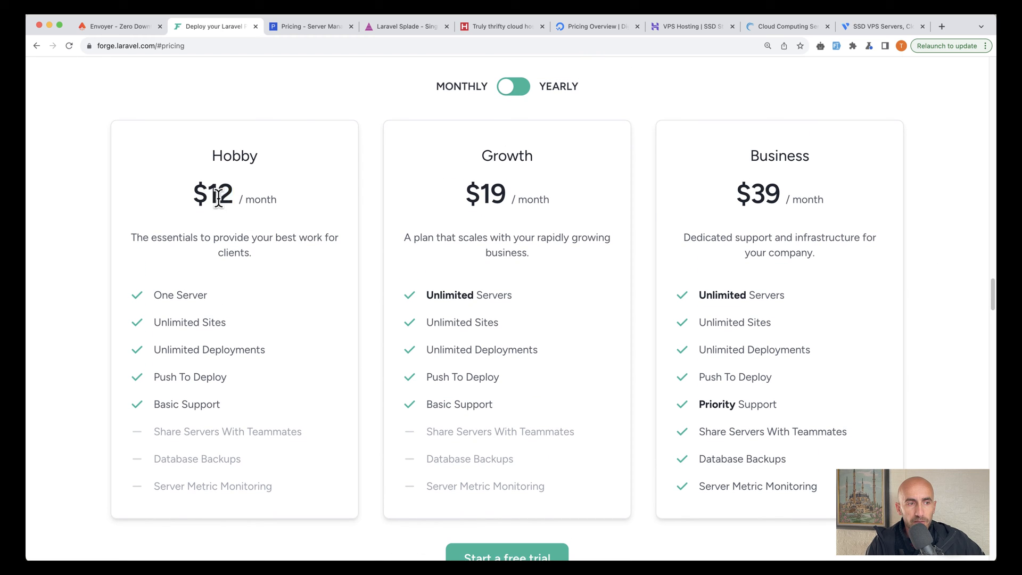
{"action": "double_click", "coordinate": [214, 195]}
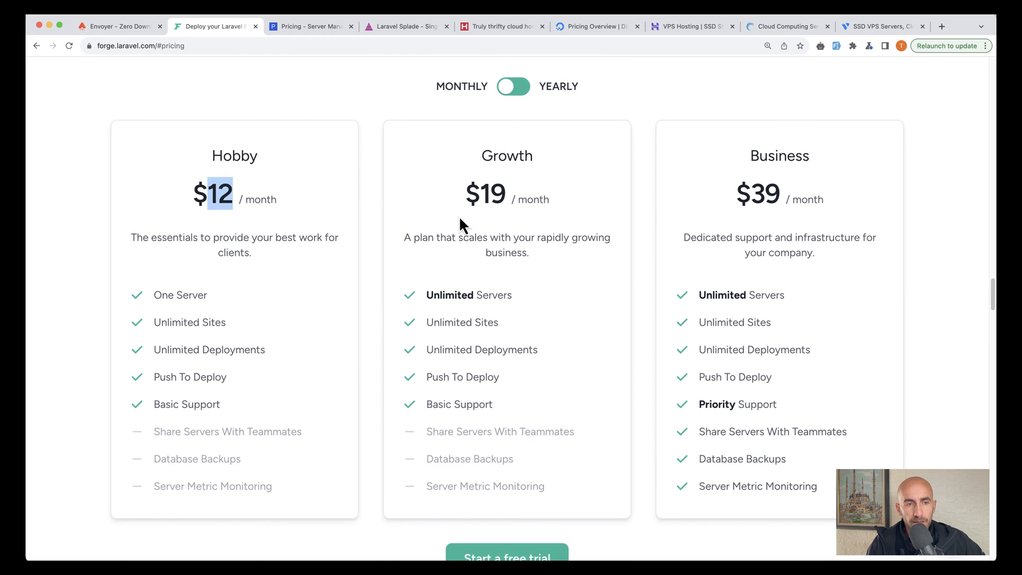
{"action": "mouse_move", "coordinate": [526, 303]}
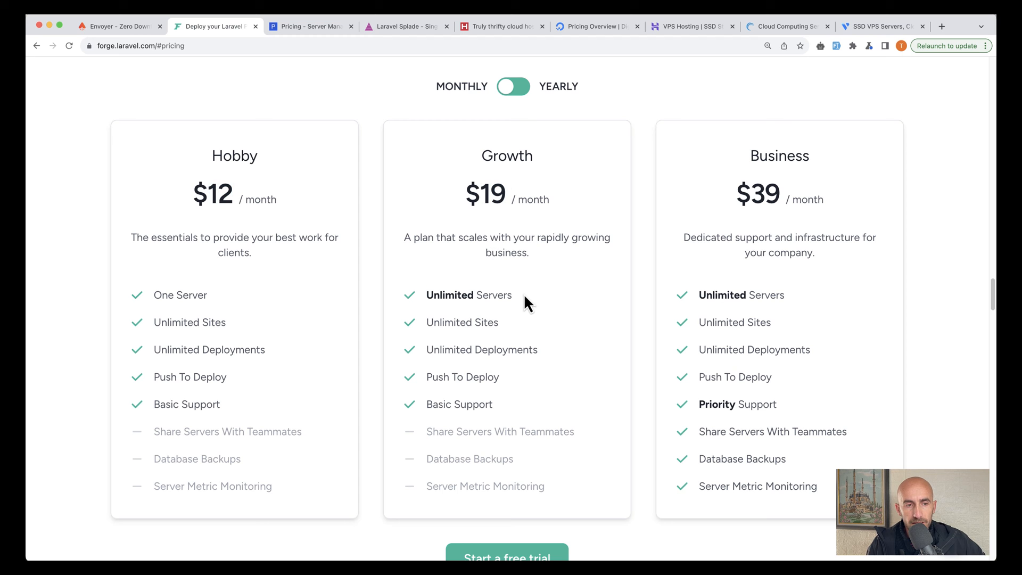
{"action": "double_click", "coordinate": [450, 294]}
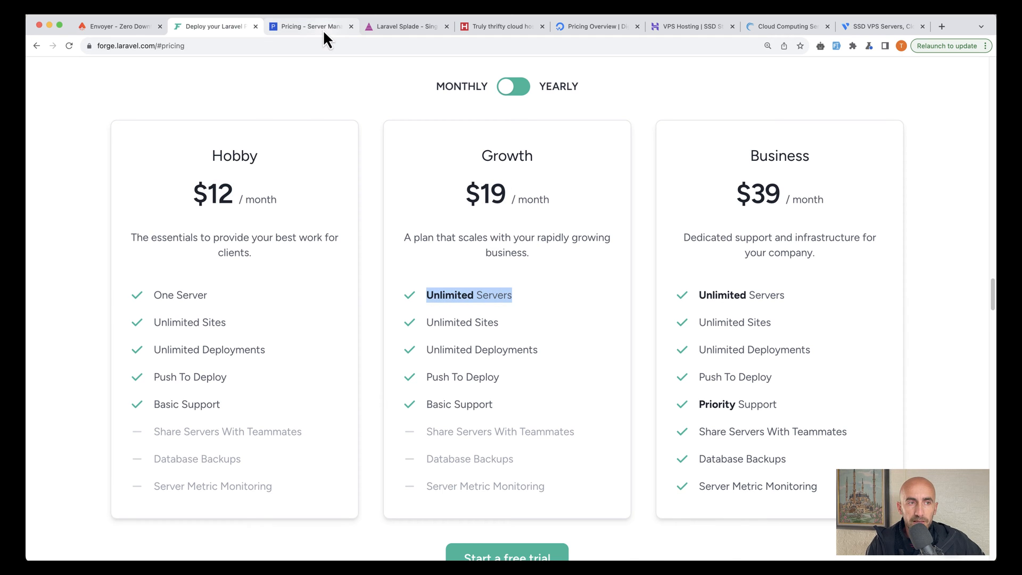
Switch between Forge's plans and Ploi's €0–€30 tiers, ending on Ploi's pricing table.
{"action": "left_click", "coordinate": [311, 26]}
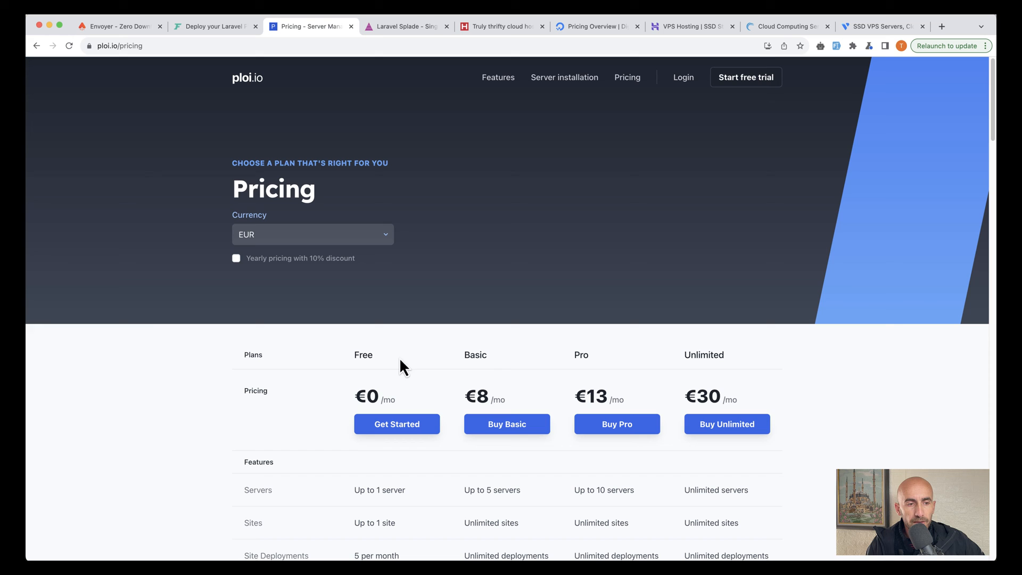
{"action": "left_click", "coordinate": [212, 26]}
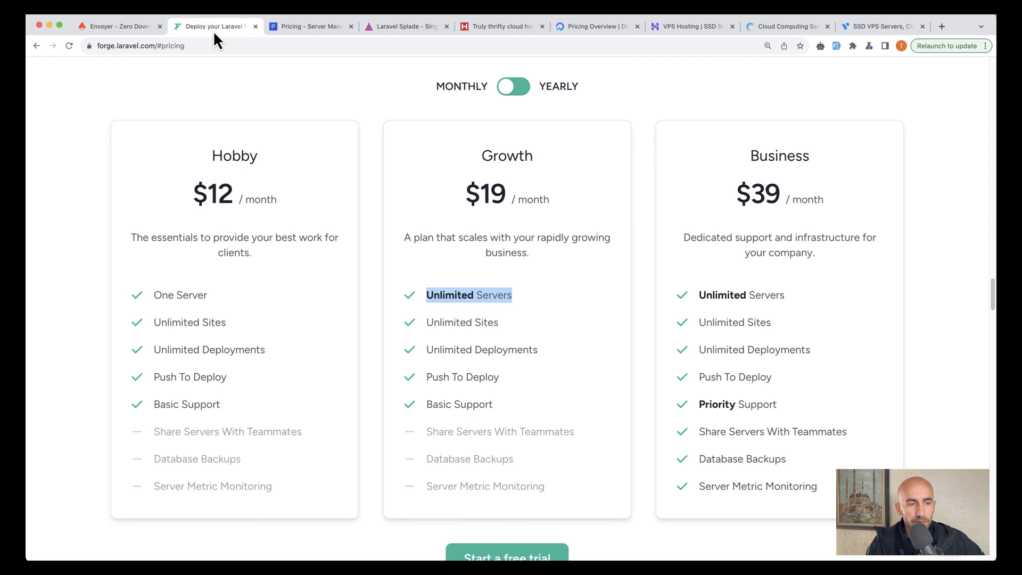
{"action": "left_click", "coordinate": [306, 26]}
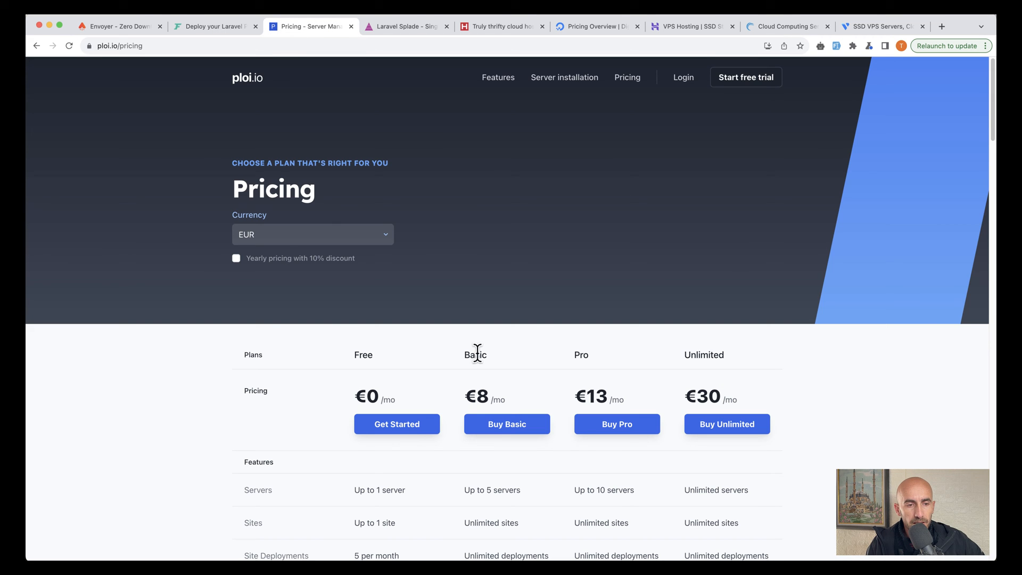
{"action": "mouse_move", "coordinate": [705, 349]}
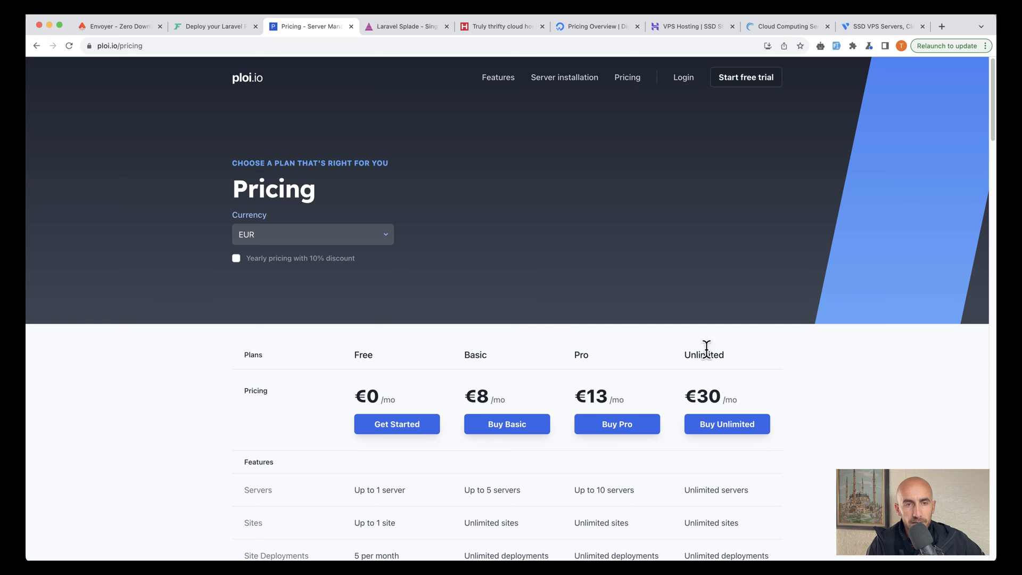
Scroll the Splade homepage down to the footer crediting Eddy Server Management hosting.
{"action": "left_click", "coordinate": [404, 26]}
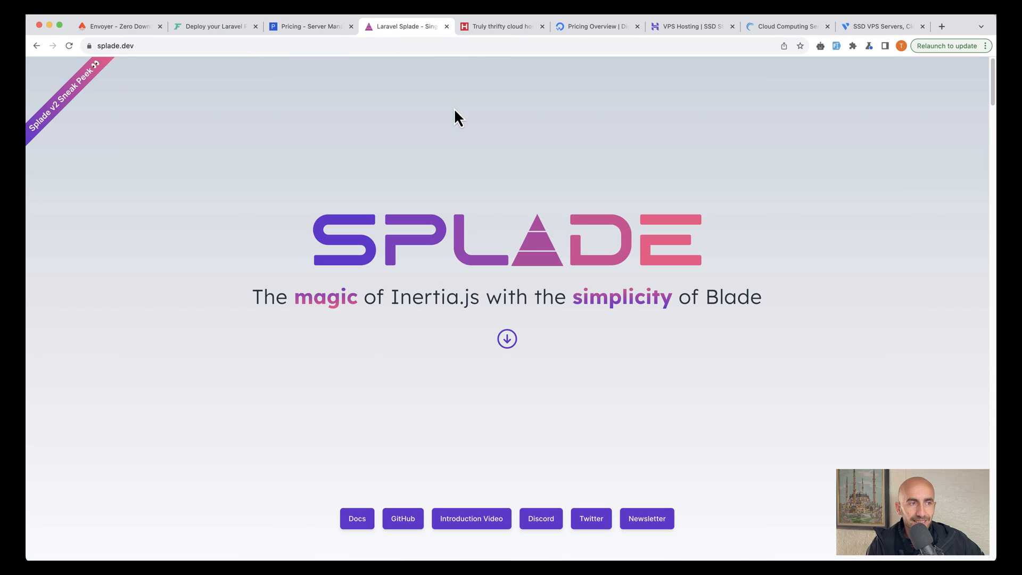
{"action": "mouse_move", "coordinate": [389, 185]}
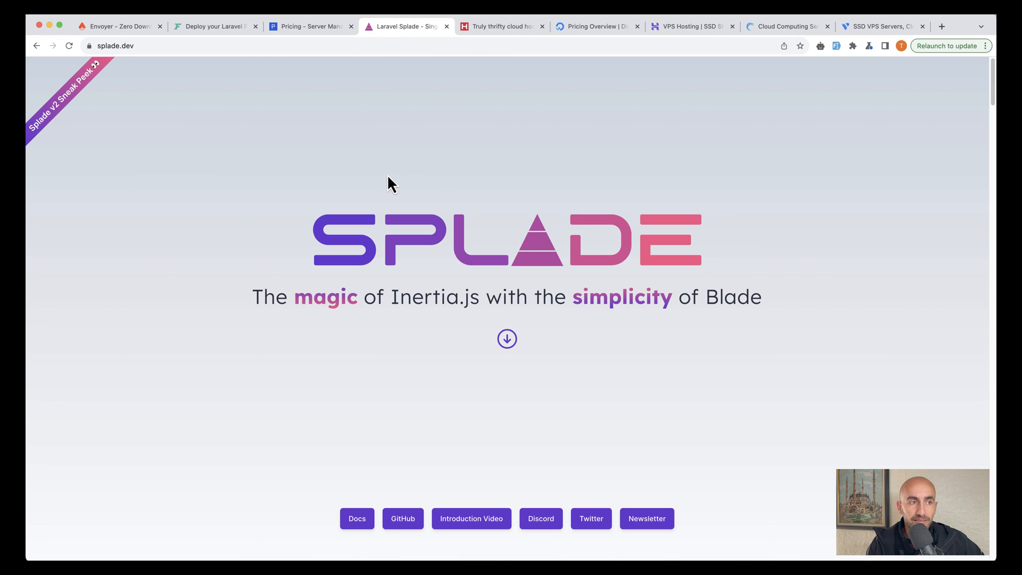
{"action": "mouse_move", "coordinate": [398, 189]}
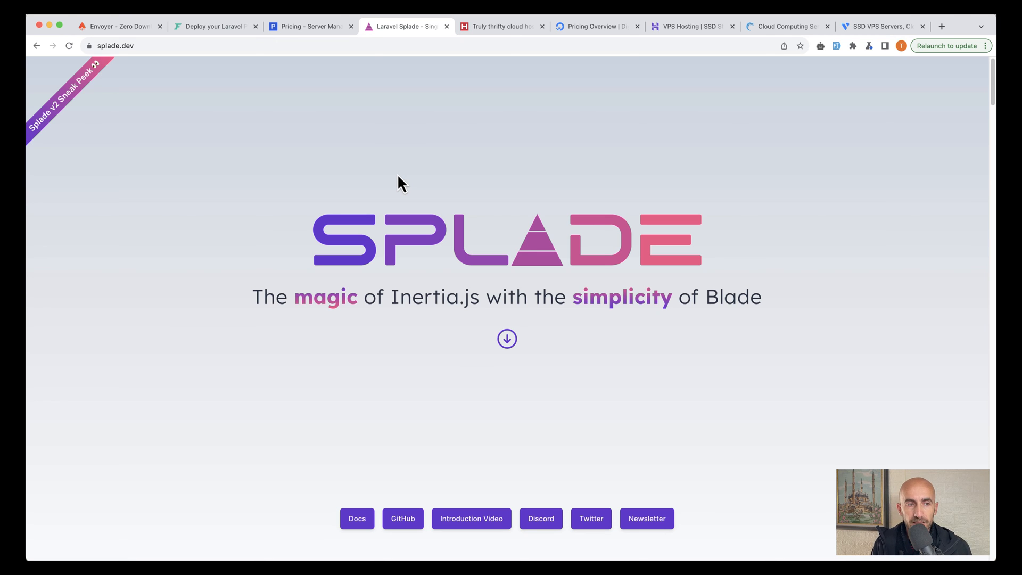
{"action": "scroll", "scroll_direction": "down", "scroll_amount": 3}
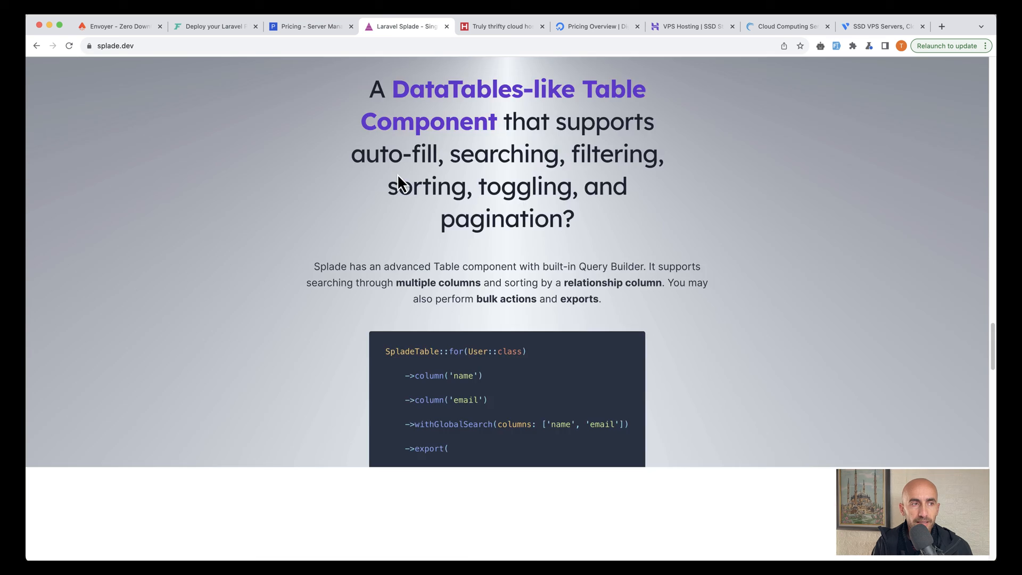
{"action": "scroll", "scroll_direction": "down", "scroll_amount": 3}
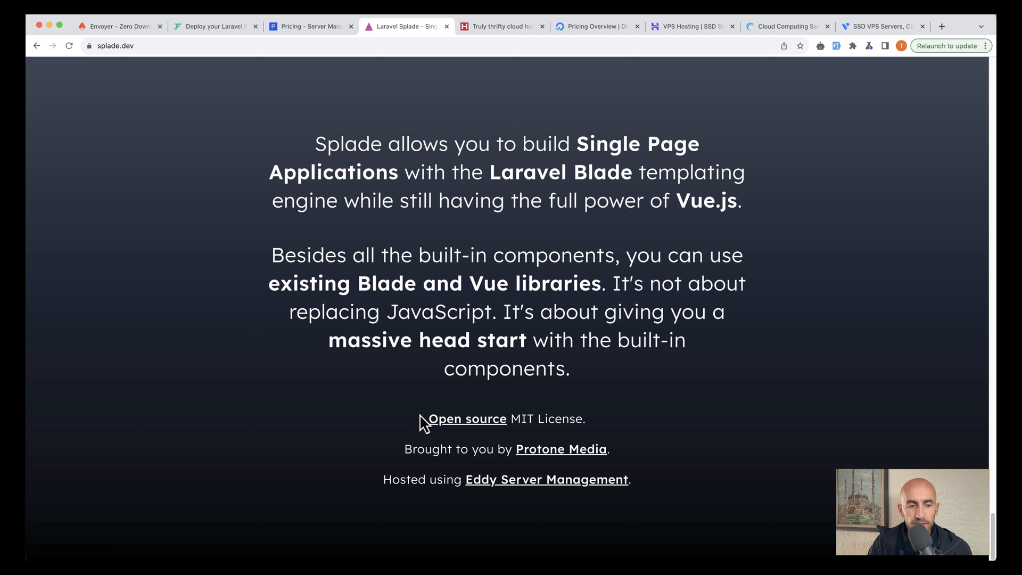
{"action": "mouse_move", "coordinate": [471, 493]}
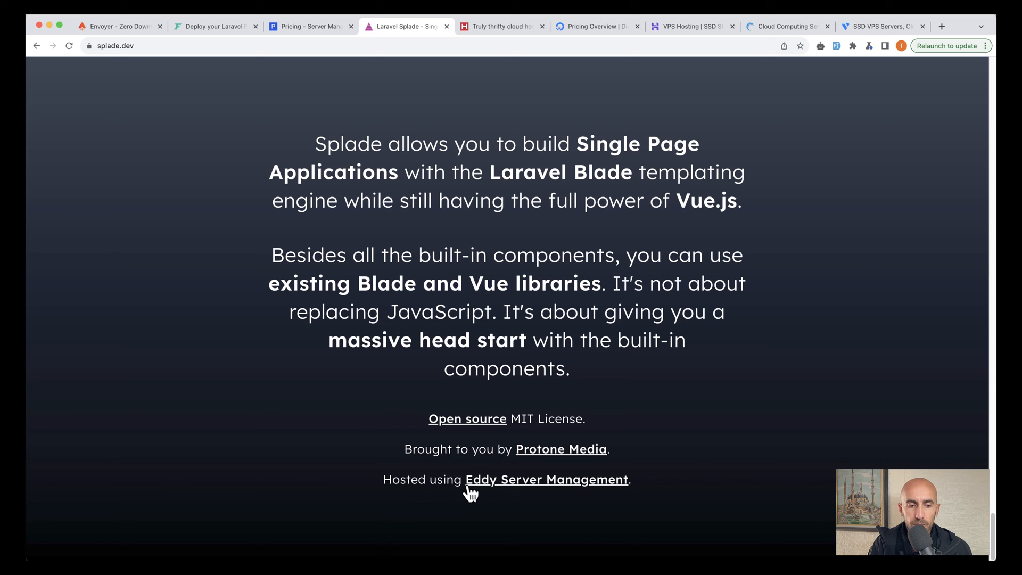
Follow the Eddy link, mark its open-source provisioning tagline, and scroll to Server Provisioning features.
{"action": "left_click", "coordinate": [546, 479]}
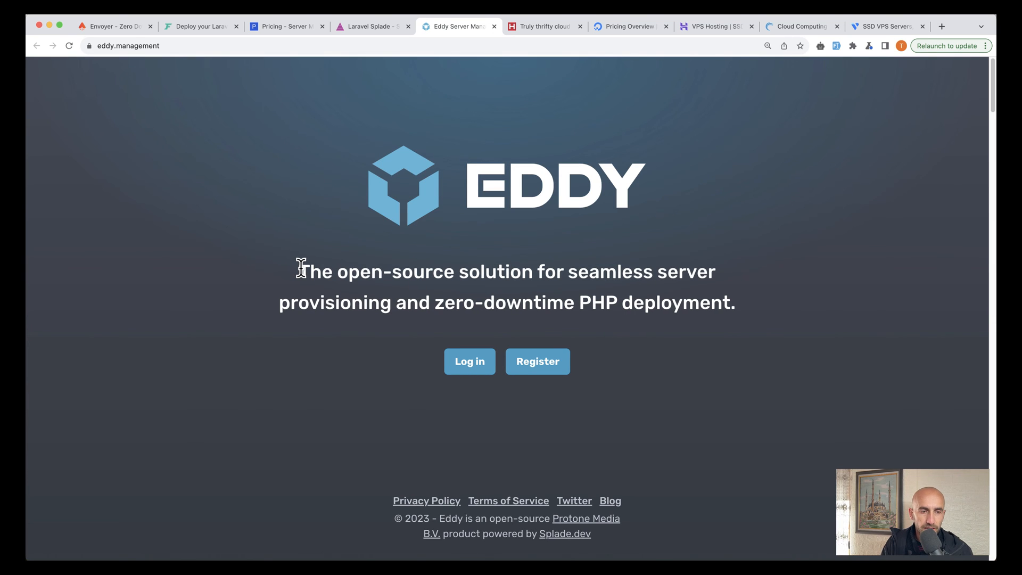
{"action": "left_click_drag", "start_coordinate": [299, 272], "coordinate": [713, 272]}
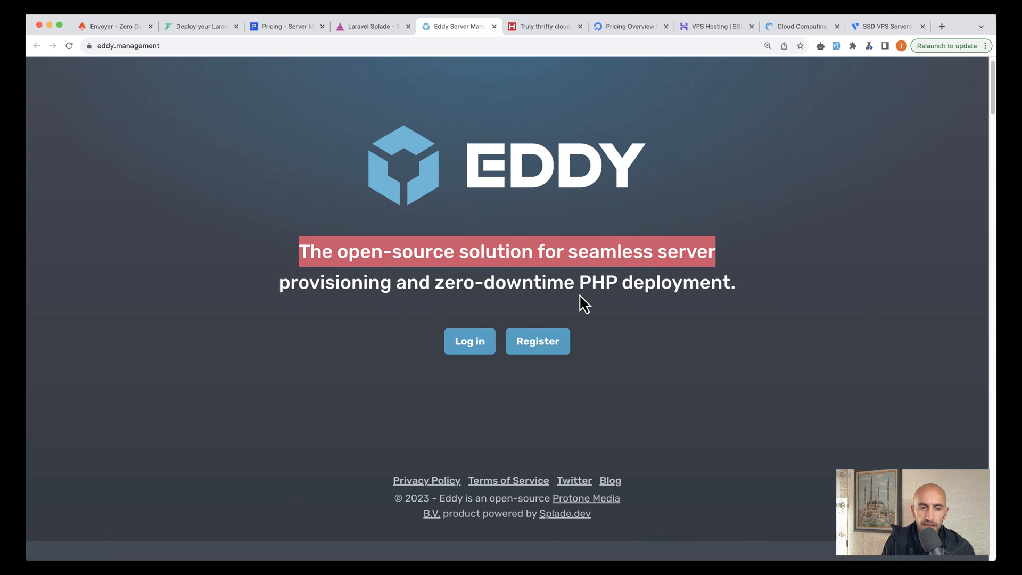
{"action": "scroll", "scroll_direction": "down", "scroll_amount": 3}
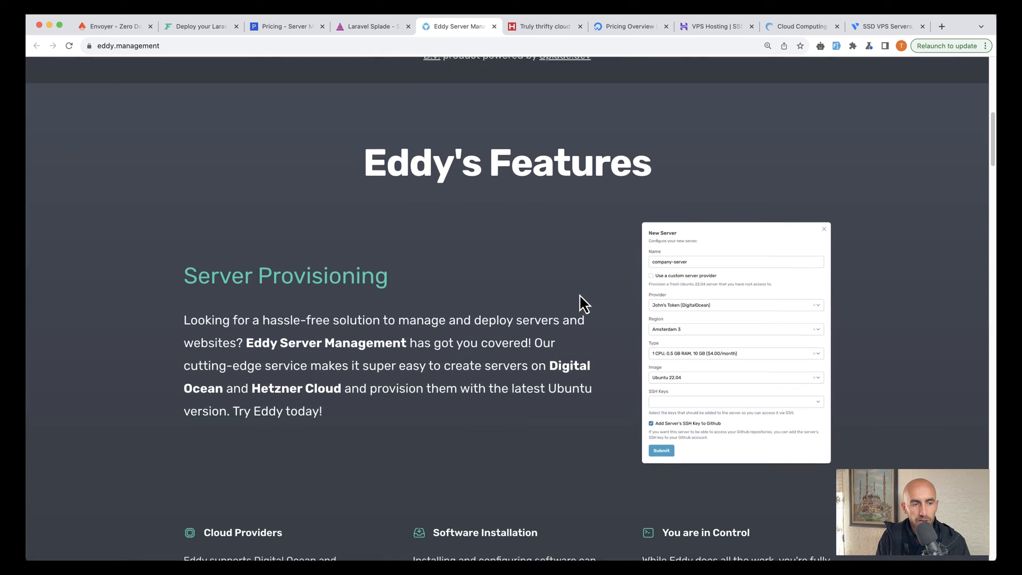
{"action": "scroll", "scroll_direction": "down", "scroll_amount": 3}
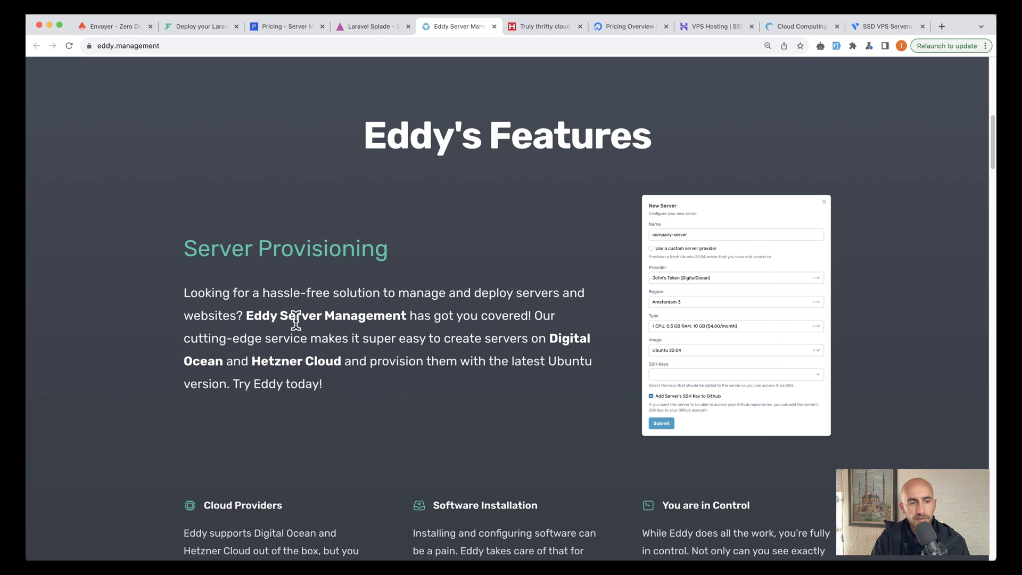
{"action": "mouse_move", "coordinate": [443, 316]}
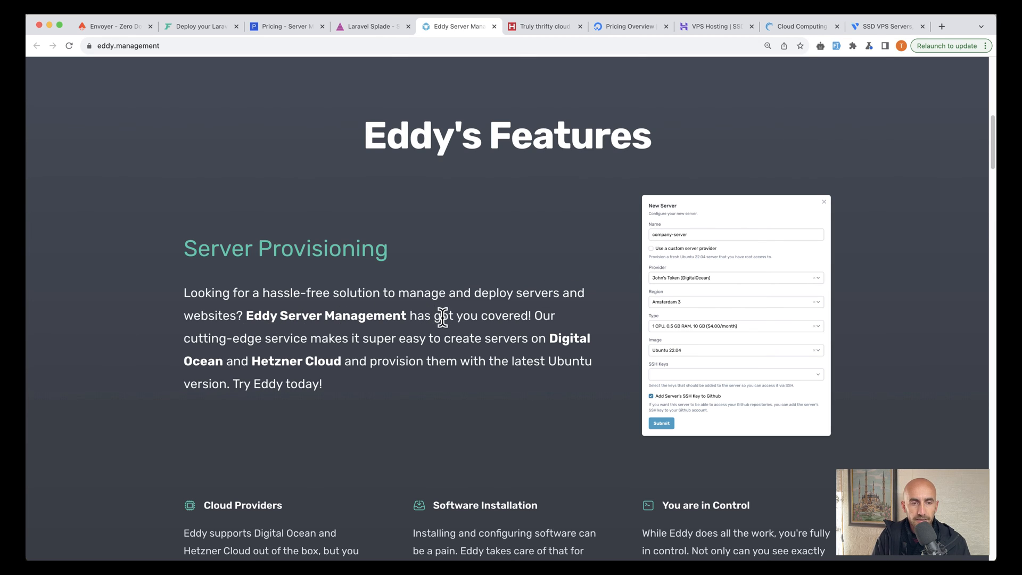
{"action": "mouse_move", "coordinate": [549, 331]}
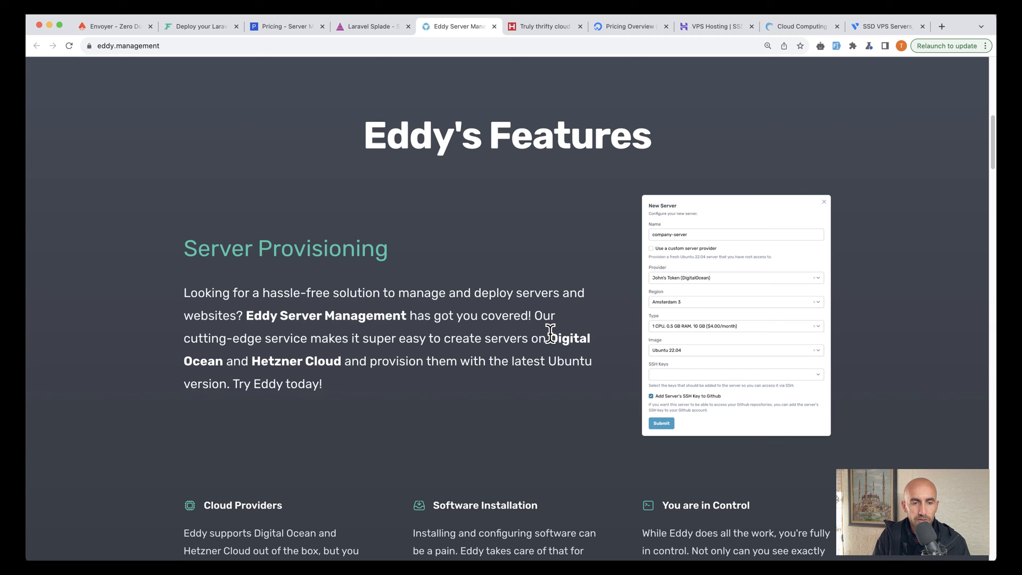
{"action": "mouse_move", "coordinate": [341, 361]}
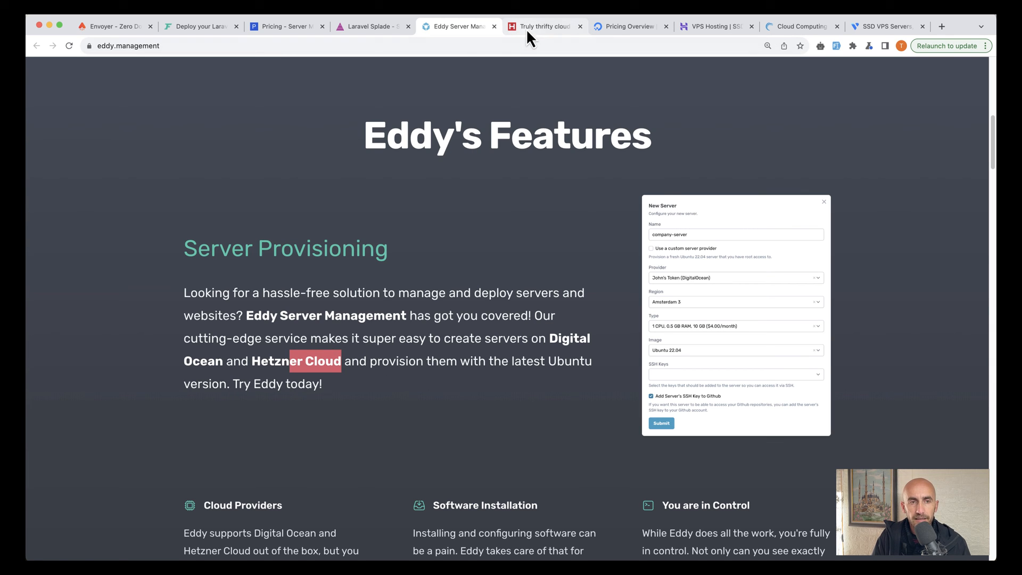
View Hetzner's vCPU prices, mark Hetzner among Forge's providers, and return to Ploi's pricing table.
{"action": "left_click", "coordinate": [544, 26]}
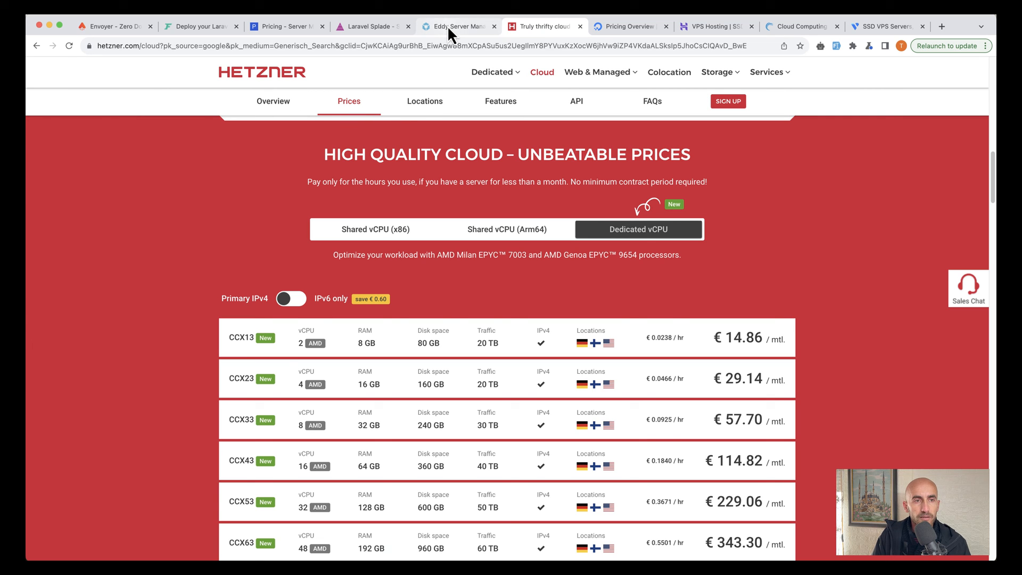
{"action": "left_click", "coordinate": [199, 26]}
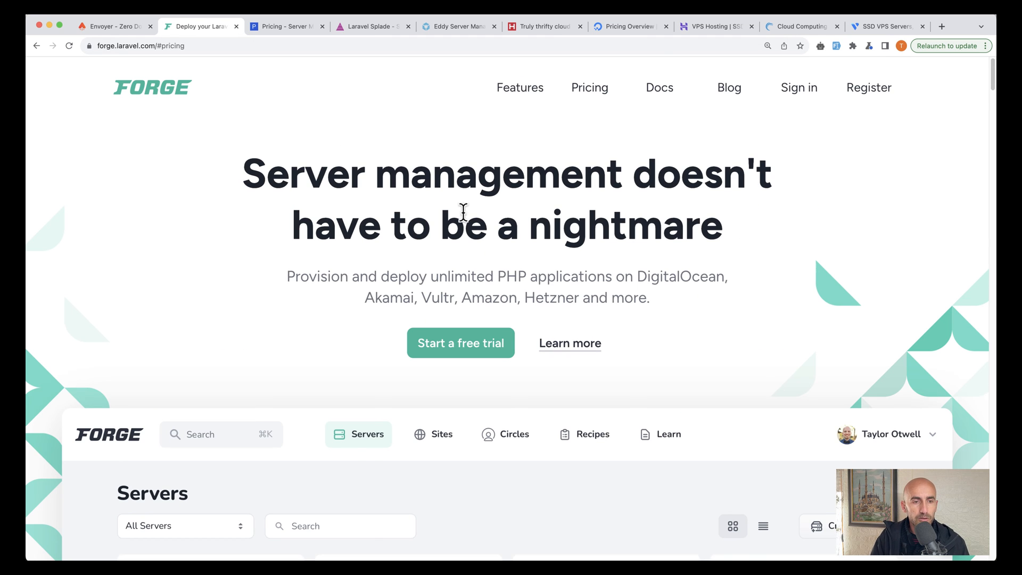
{"action": "double_click", "coordinate": [551, 297]}
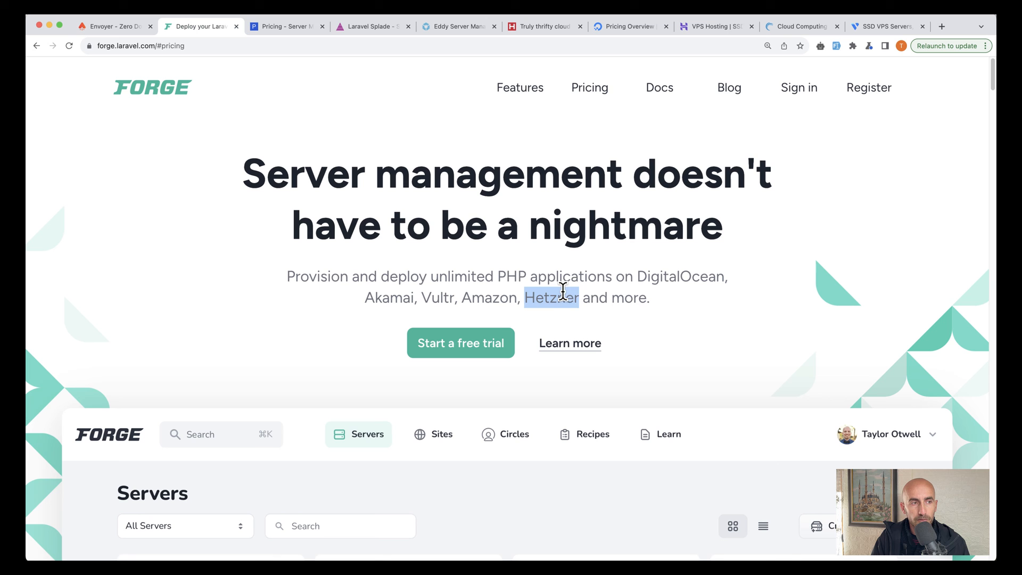
{"action": "mouse_move", "coordinate": [270, 36]}
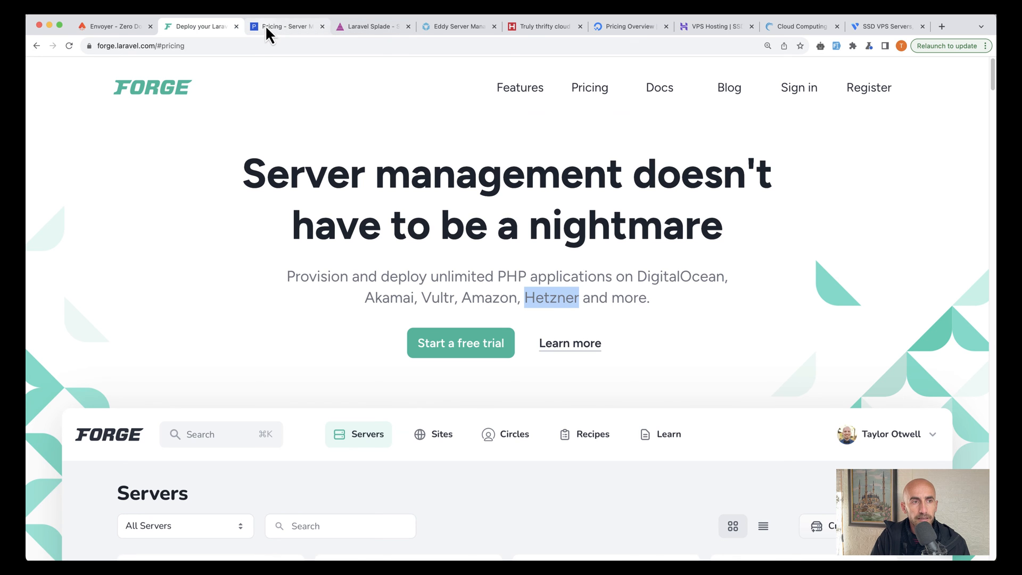
{"action": "left_click", "coordinate": [287, 26]}
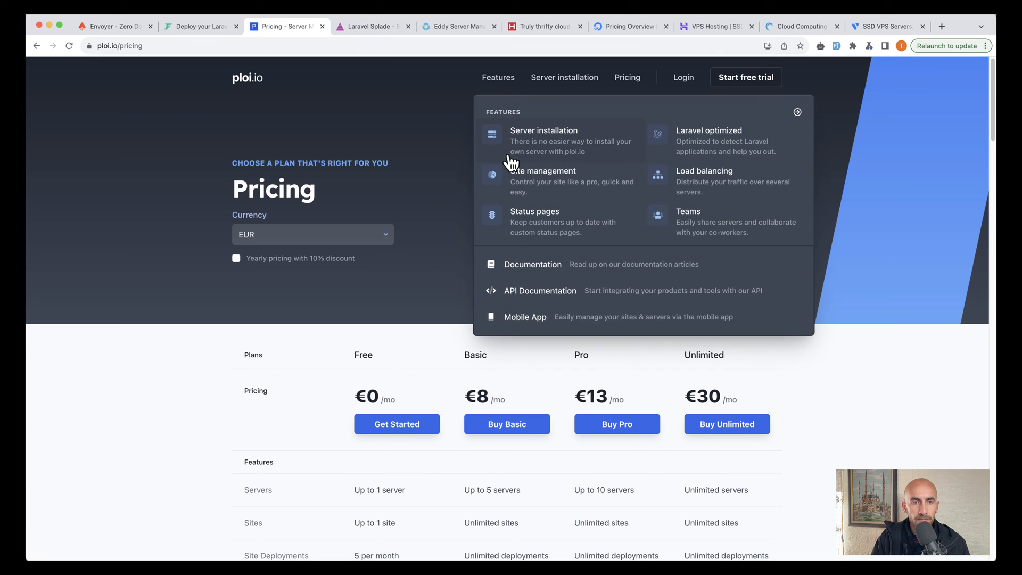
{"action": "left_click", "coordinate": [564, 76]}
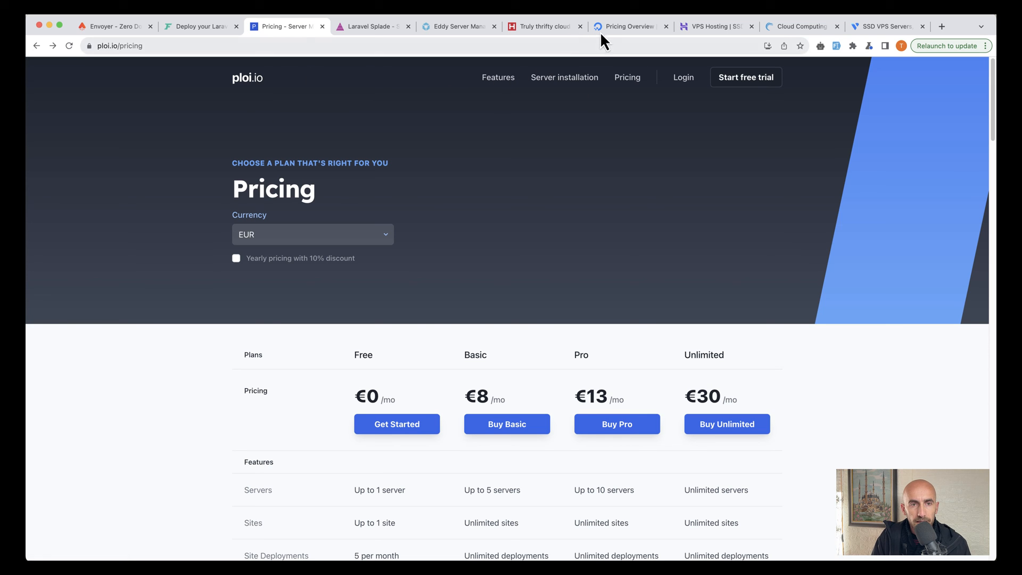
{"action": "left_click", "coordinate": [628, 26]}
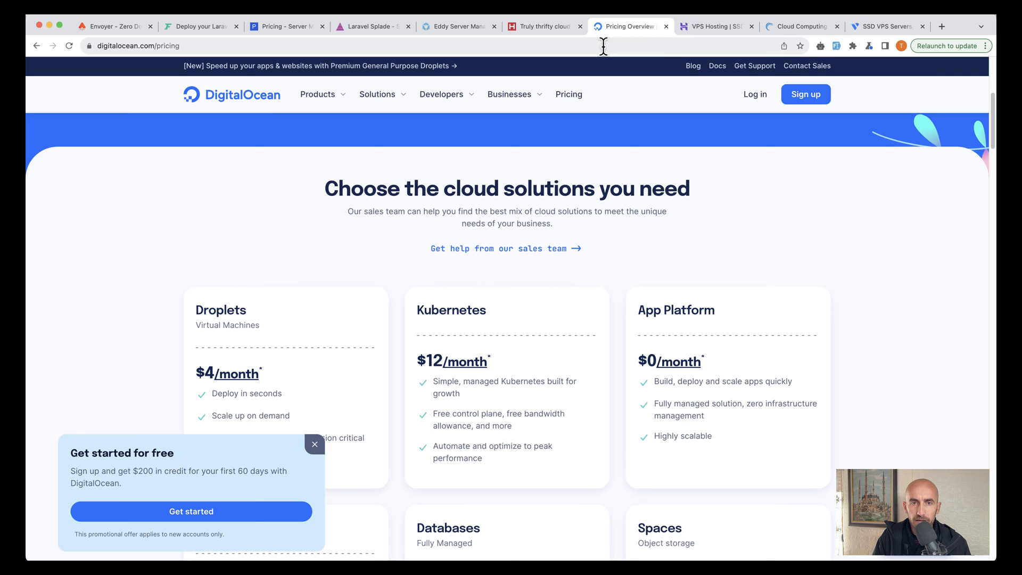
{"action": "mouse_move", "coordinate": [711, 26]}
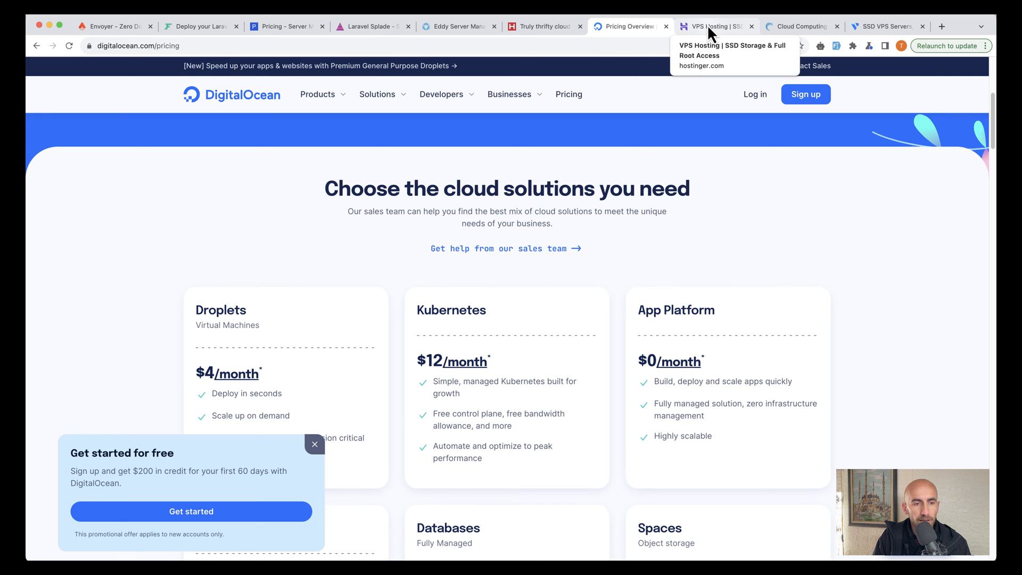
{"action": "mouse_move", "coordinate": [703, 36]}
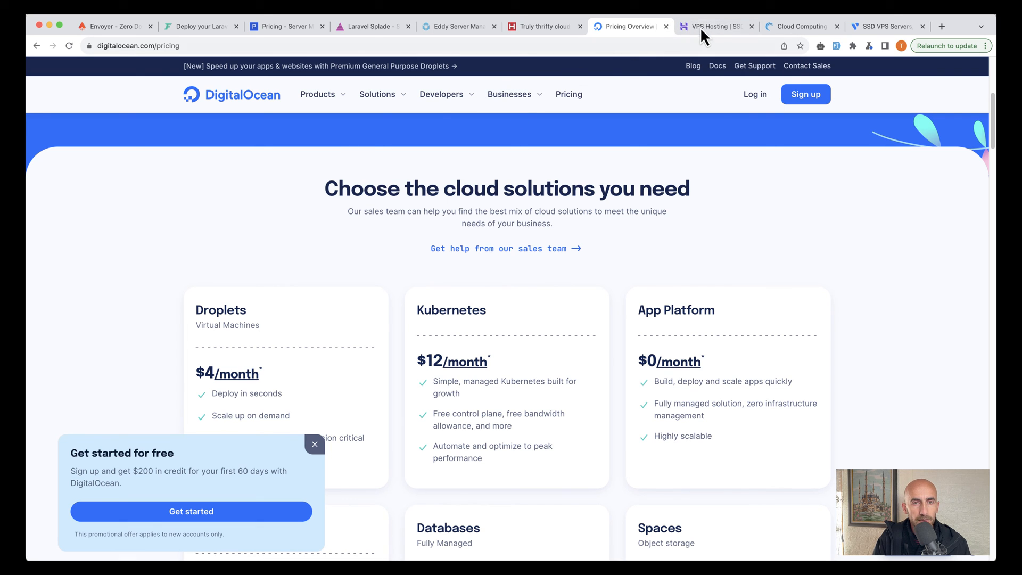
{"action": "left_click", "coordinate": [713, 26]}
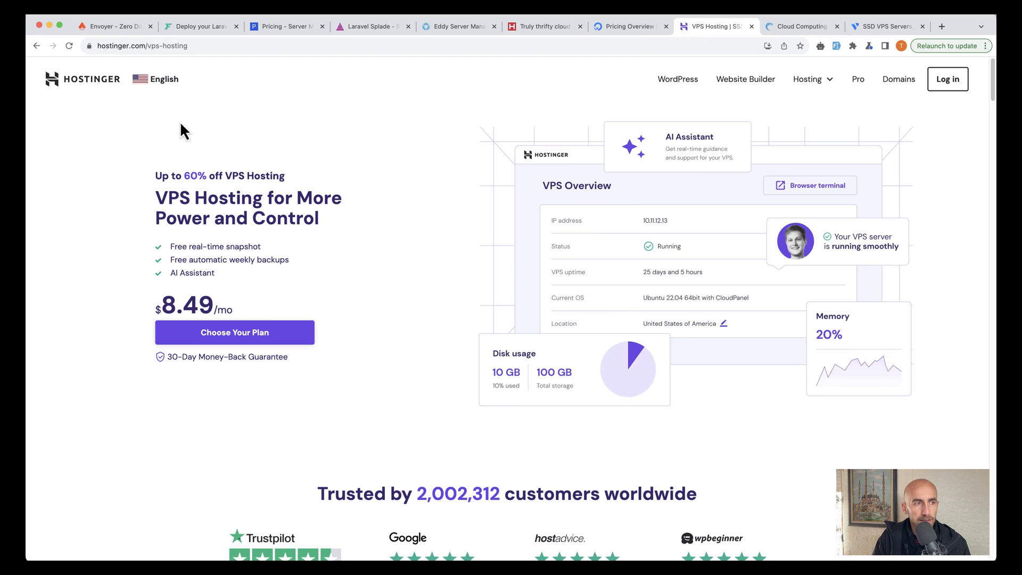
{"action": "mouse_move", "coordinate": [169, 111]}
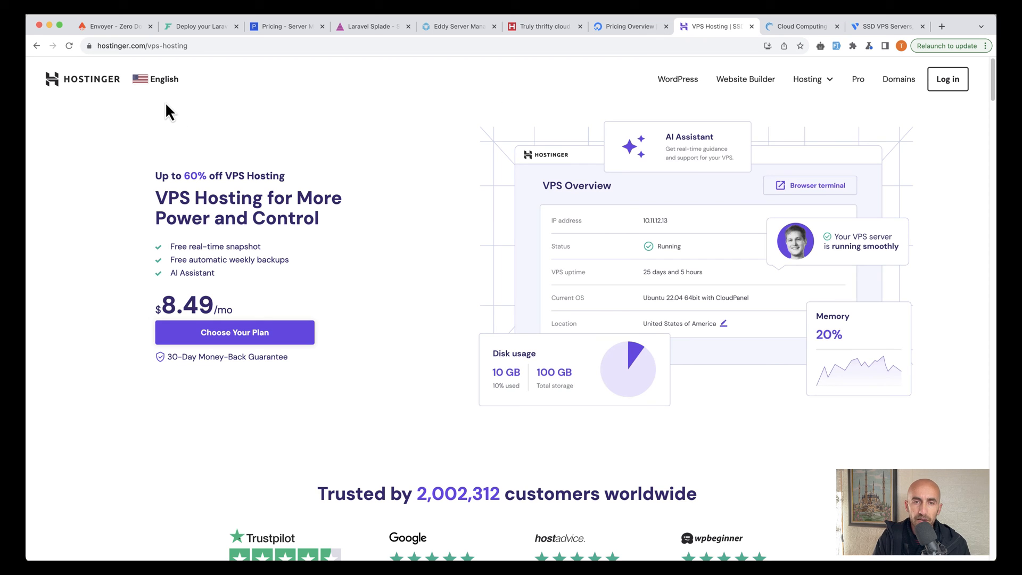
{"action": "left_click", "coordinate": [811, 79]}
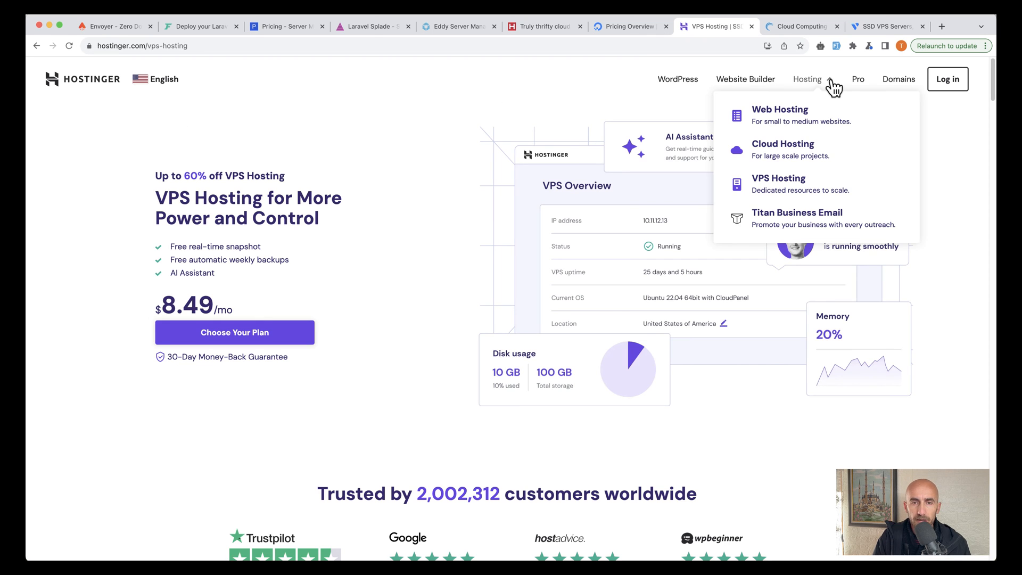
{"action": "mouse_move", "coordinate": [804, 124]}
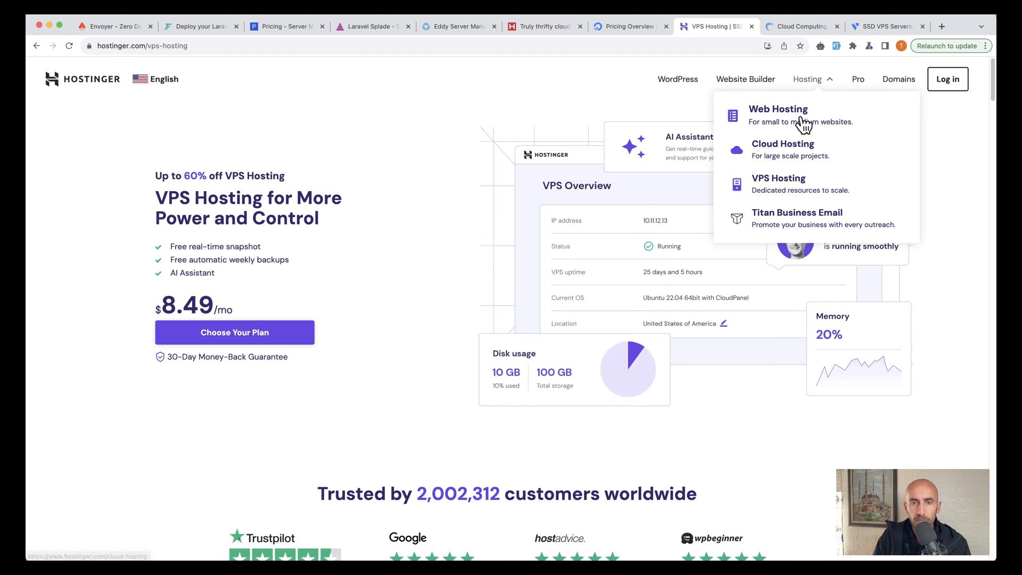
{"action": "mouse_move", "coordinate": [810, 186]}
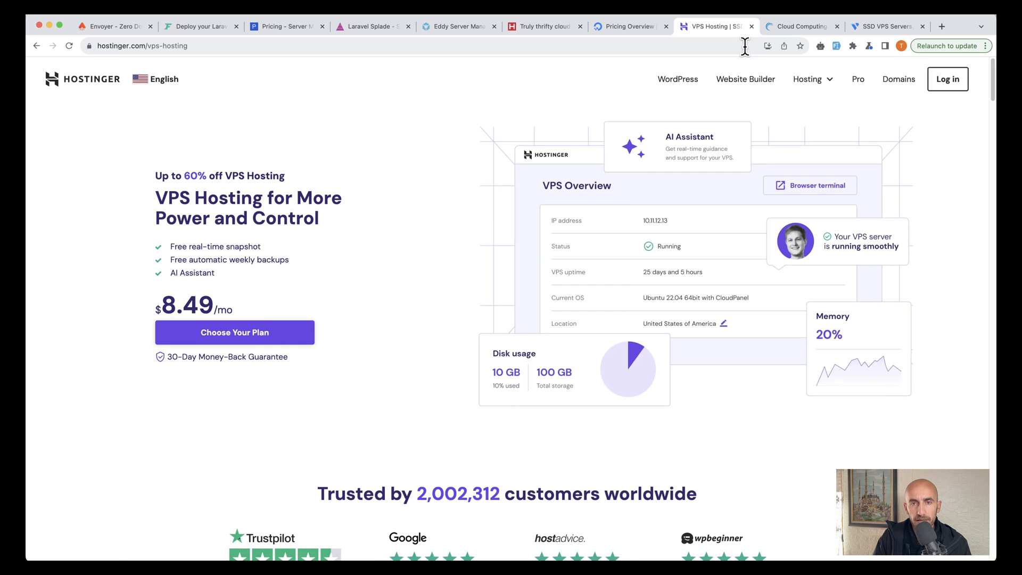
{"action": "mouse_move", "coordinate": [781, 188]}
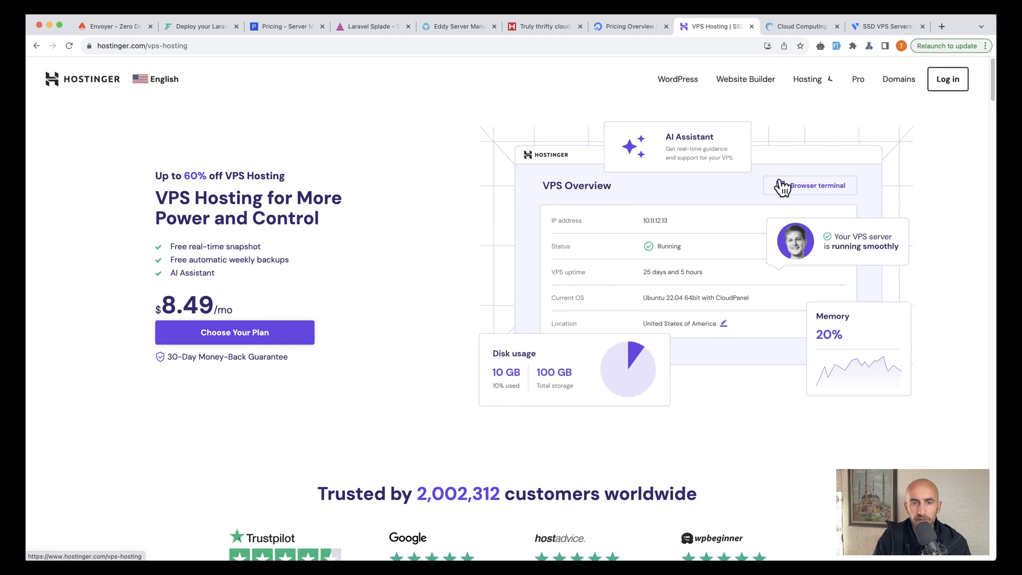
{"action": "left_click", "coordinate": [628, 26]}
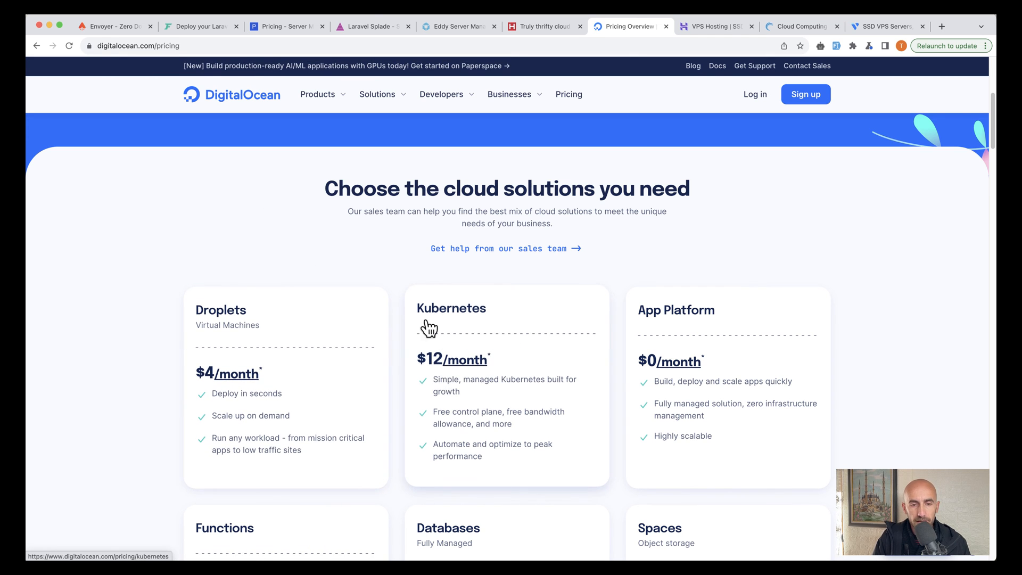
{"action": "mouse_move", "coordinate": [781, 249]}
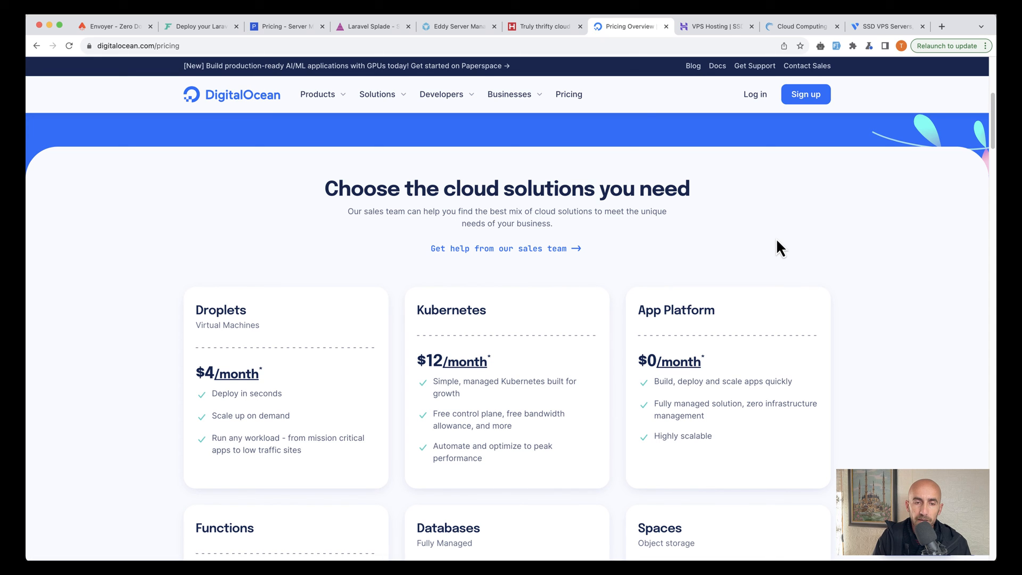
Pass through Hostinger's VPS page and Linode's pricing, landing on Vultr's 'Everywhere Cloud' homepage.
{"action": "left_click", "coordinate": [714, 26]}
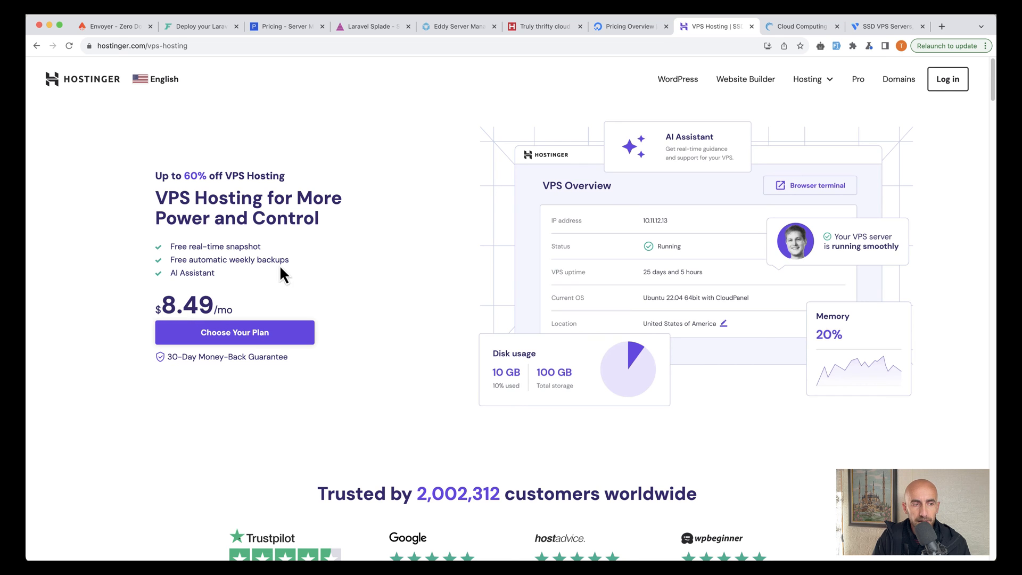
{"action": "left_click", "coordinate": [800, 27]}
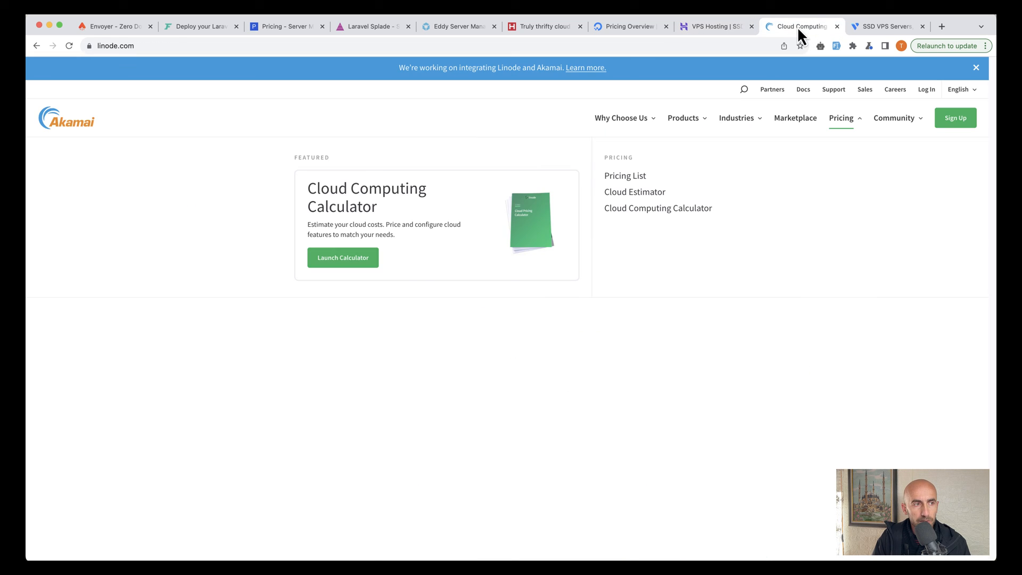
{"action": "mouse_move", "coordinate": [399, 83]}
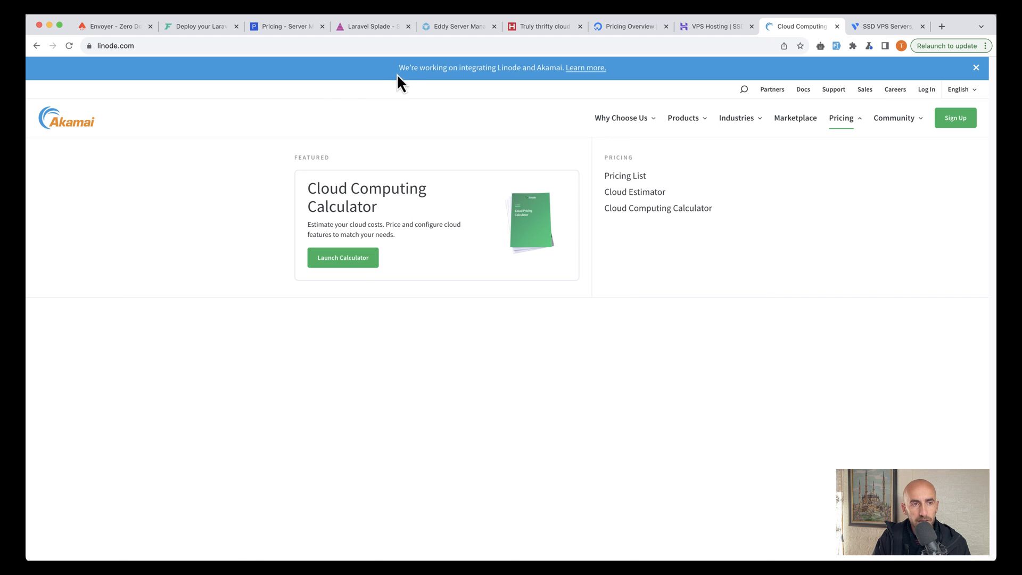
{"action": "mouse_move", "coordinate": [405, 78]}
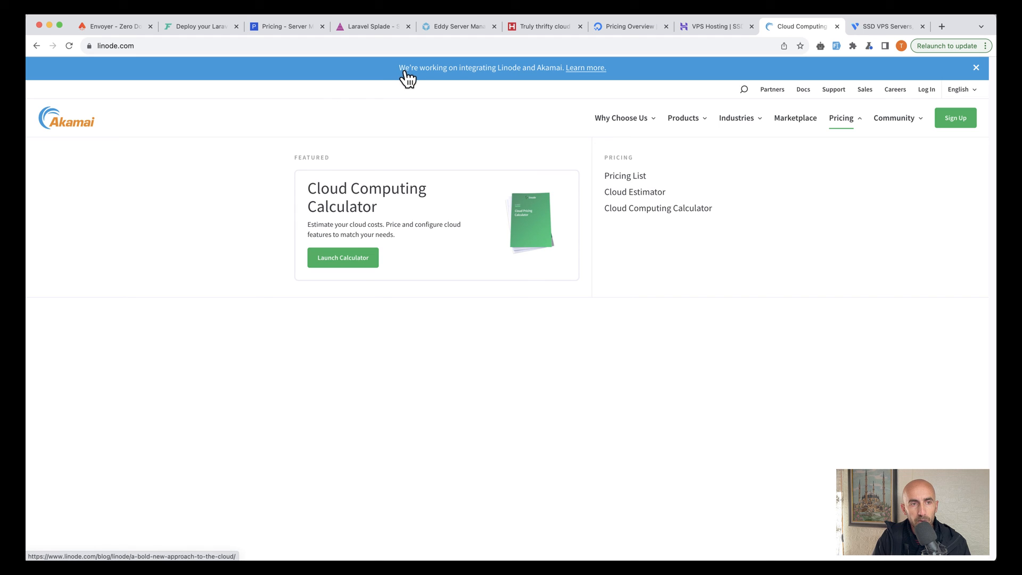
{"action": "mouse_move", "coordinate": [574, 86]}
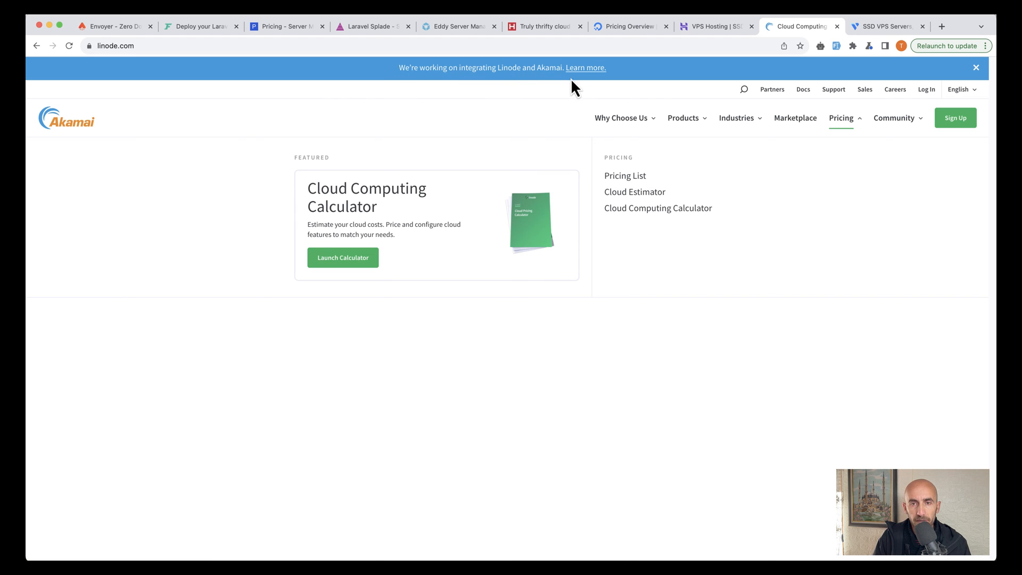
{"action": "left_click", "coordinate": [886, 26]}
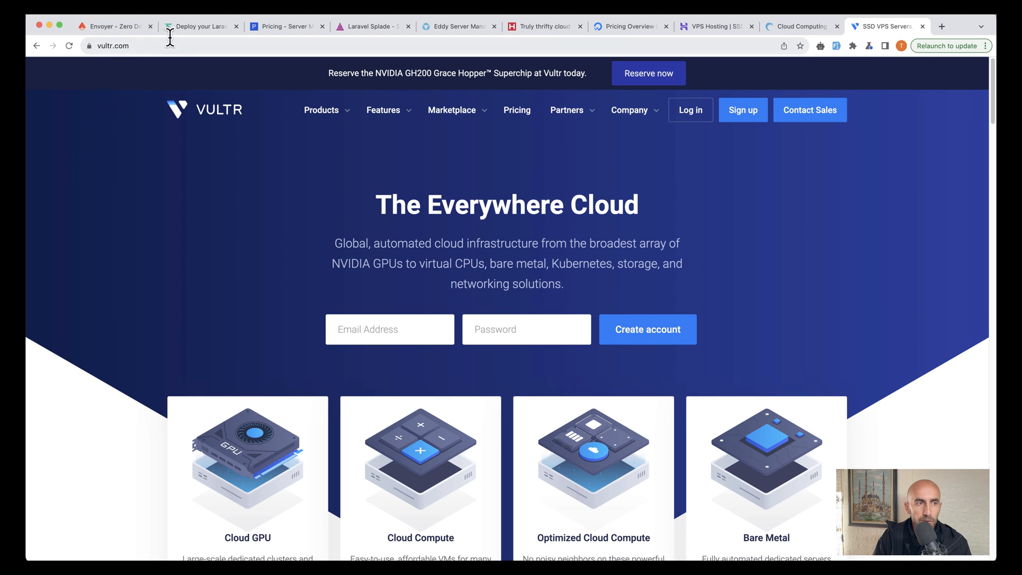
Mark Vultr among Forge's supported providers, then show Hostinger's hosting categories on its $8.49/mo VPS page.
{"action": "left_click", "coordinate": [199, 26]}
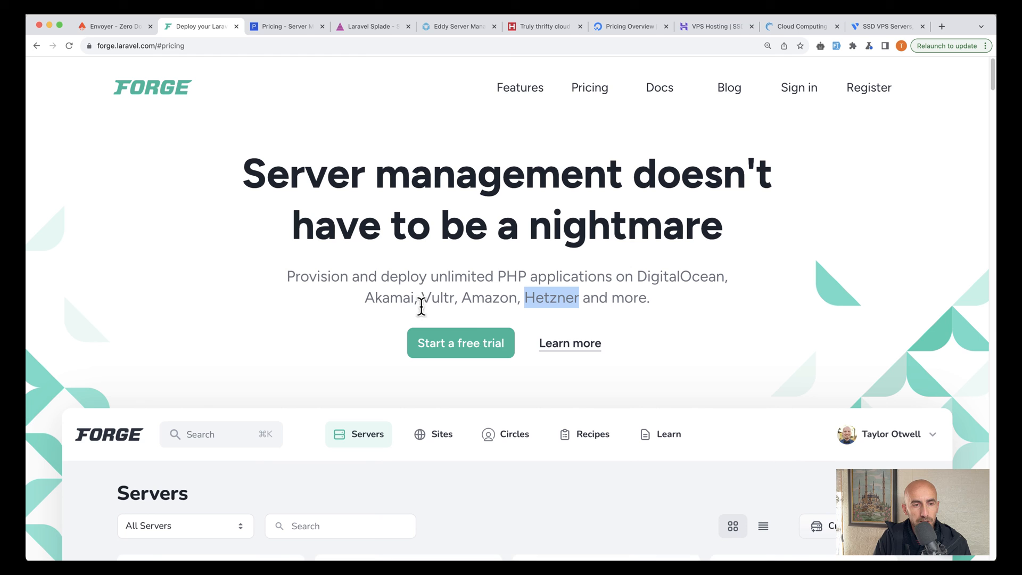
{"action": "double_click", "coordinate": [437, 298]}
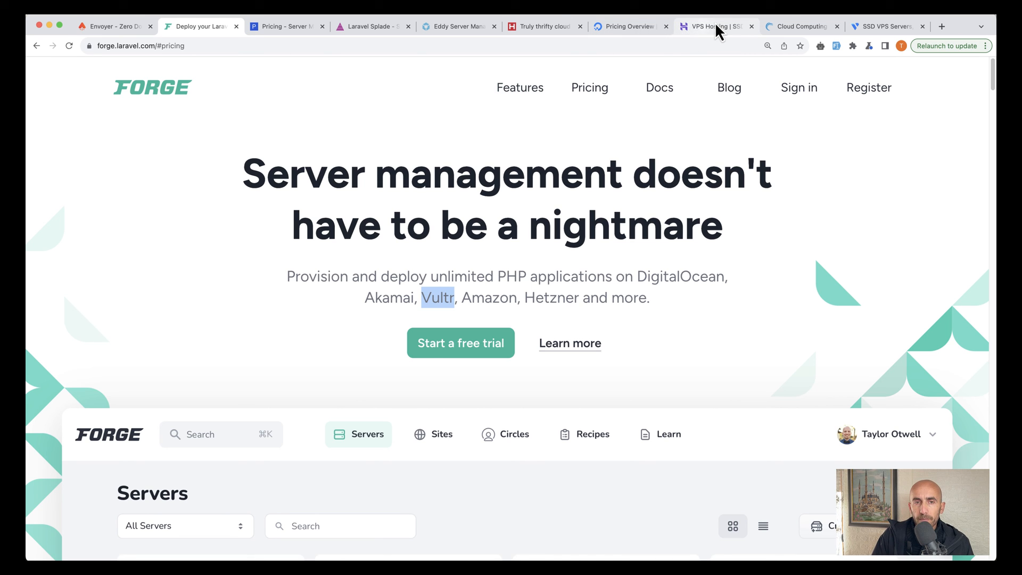
{"action": "left_click", "coordinate": [712, 26]}
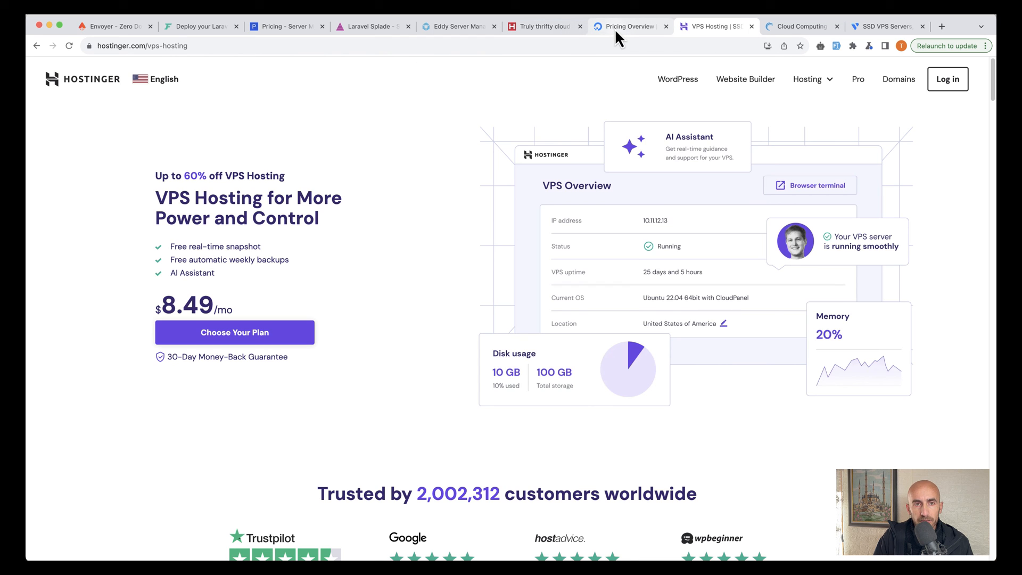
{"action": "left_click", "coordinate": [808, 79]}
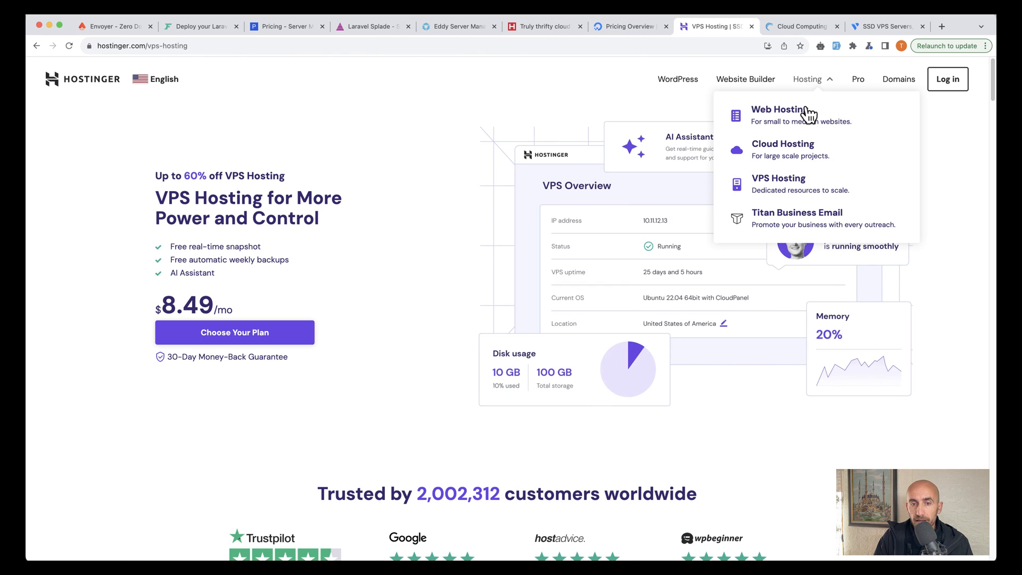
{"action": "mouse_move", "coordinate": [796, 193]}
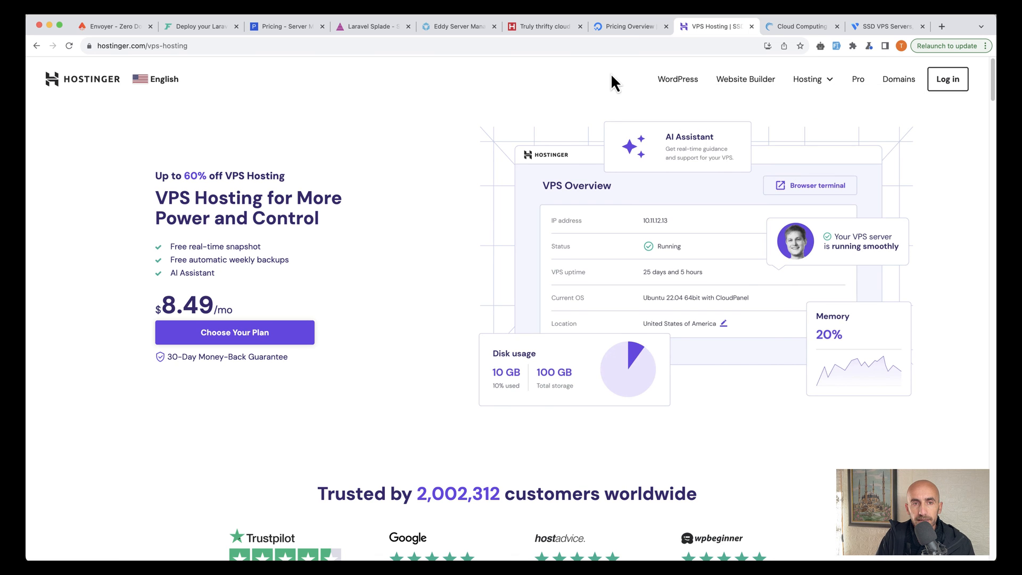
{"action": "left_click", "coordinate": [628, 26]}
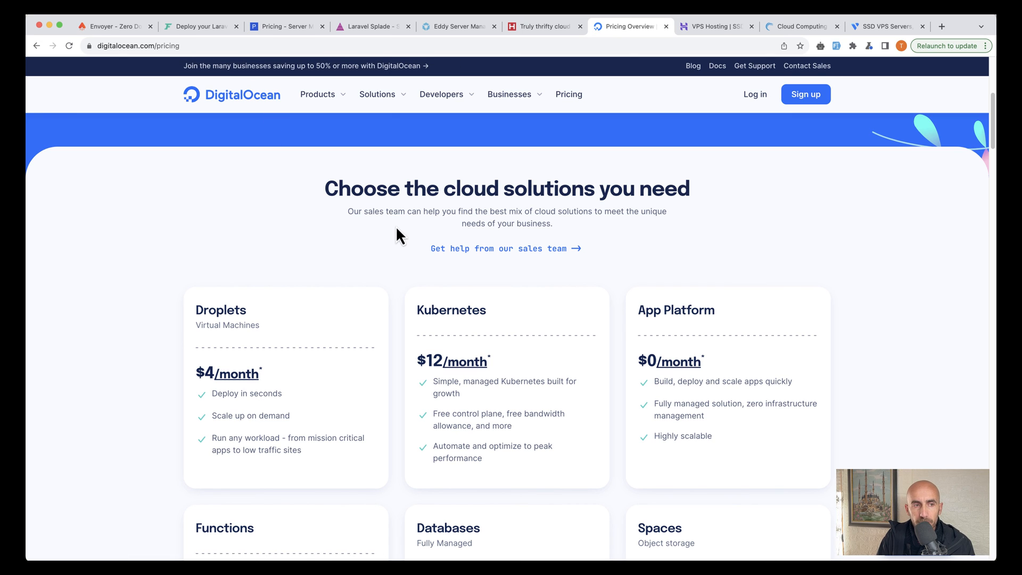
{"action": "mouse_move", "coordinate": [299, 220]}
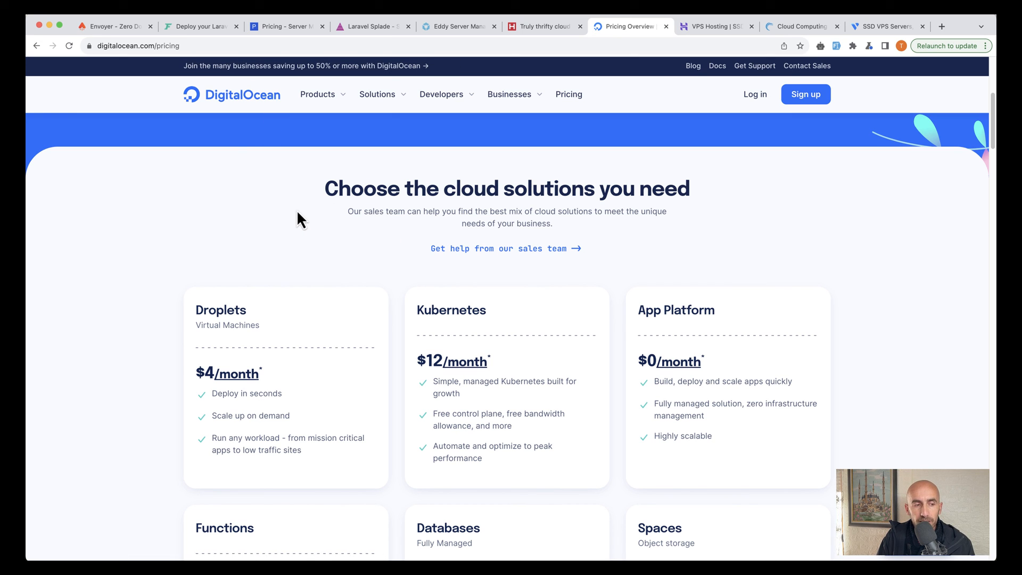
{"action": "mouse_move", "coordinate": [274, 198]}
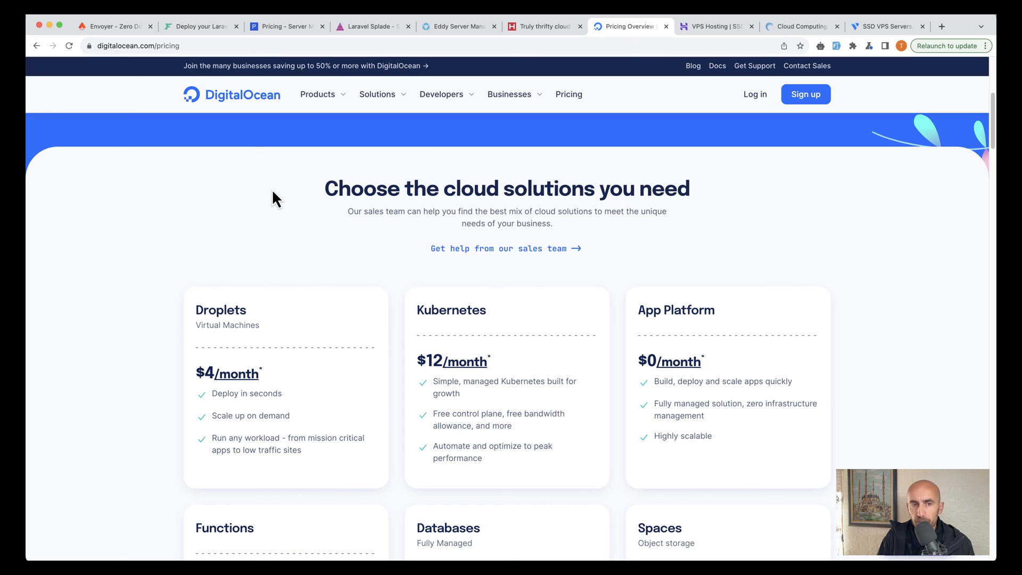
{"action": "left_click", "coordinate": [715, 26]}
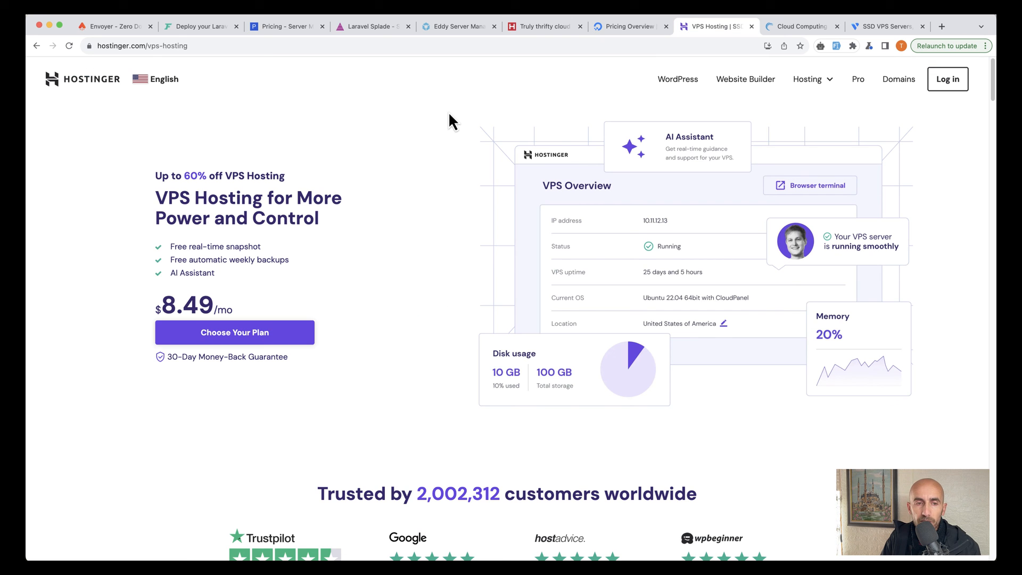